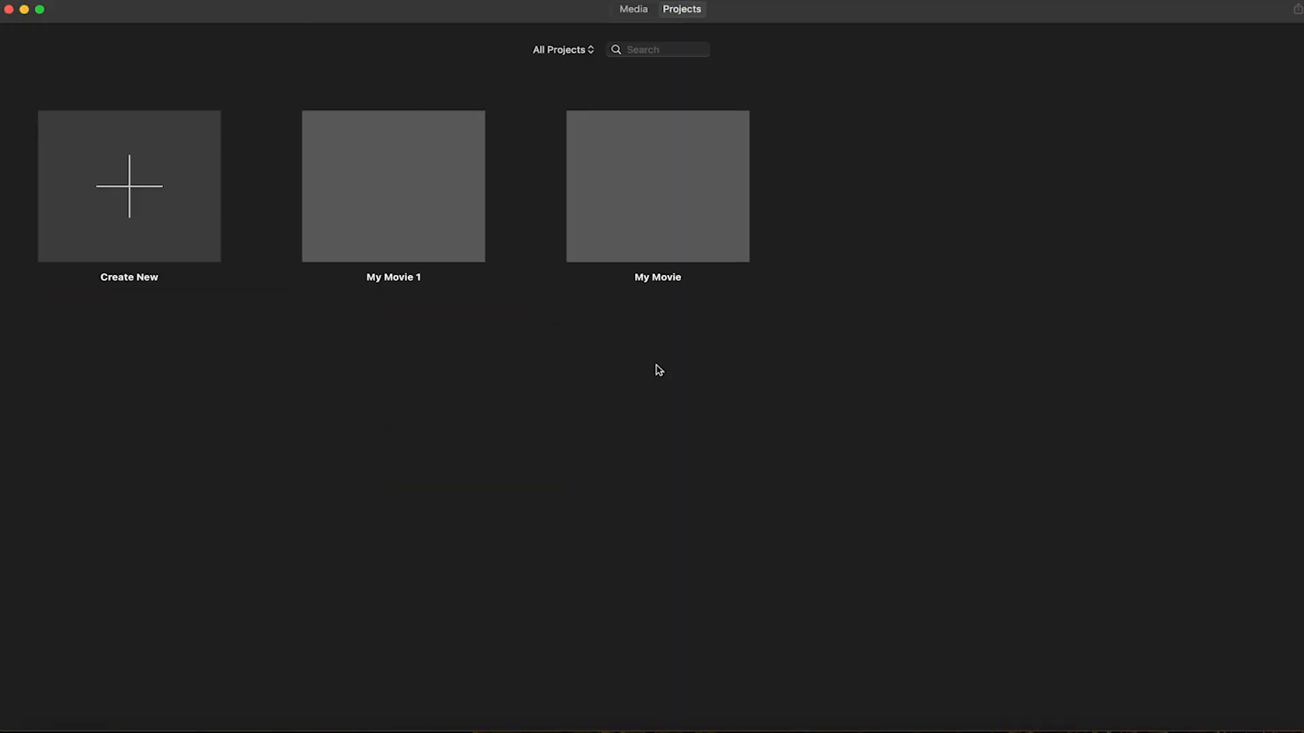
Step: Create a new Movie project and browse the external drive in the Import window
{"action": "left_click", "coordinate": [129, 186]}
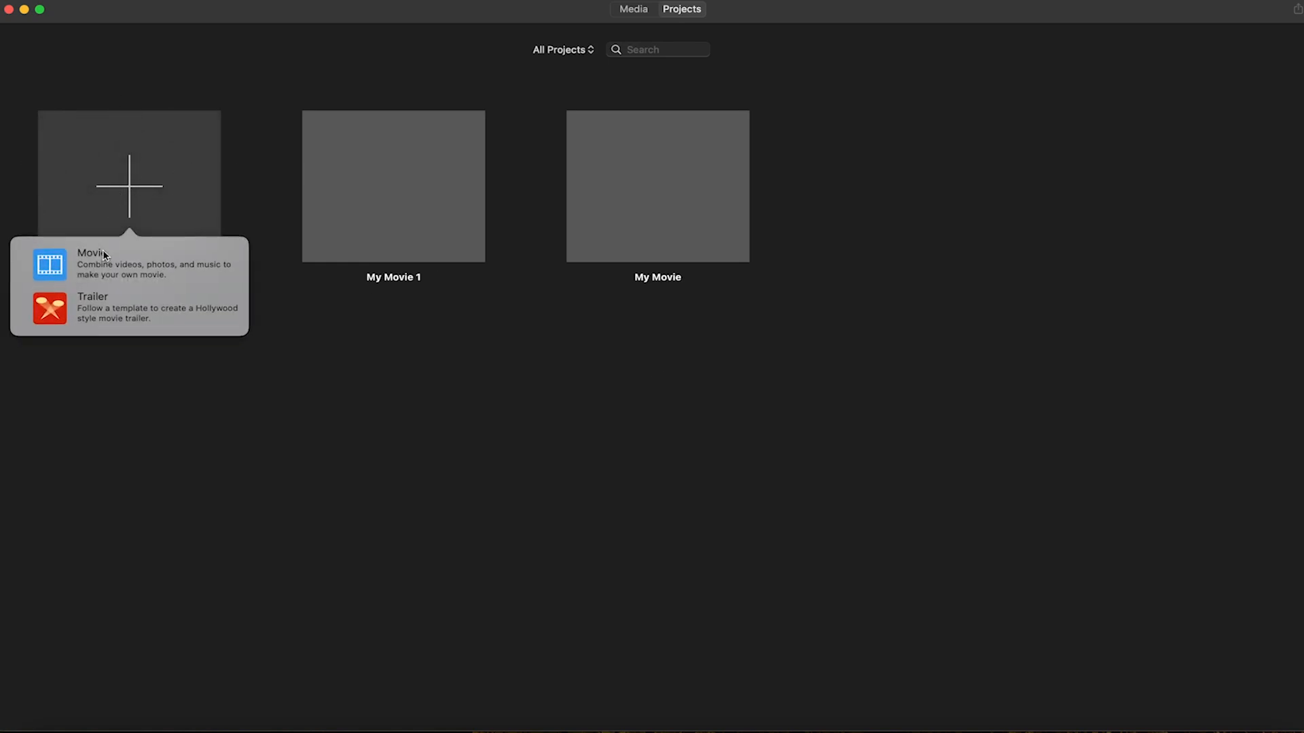
{"action": "left_click", "coordinate": [91, 253]}
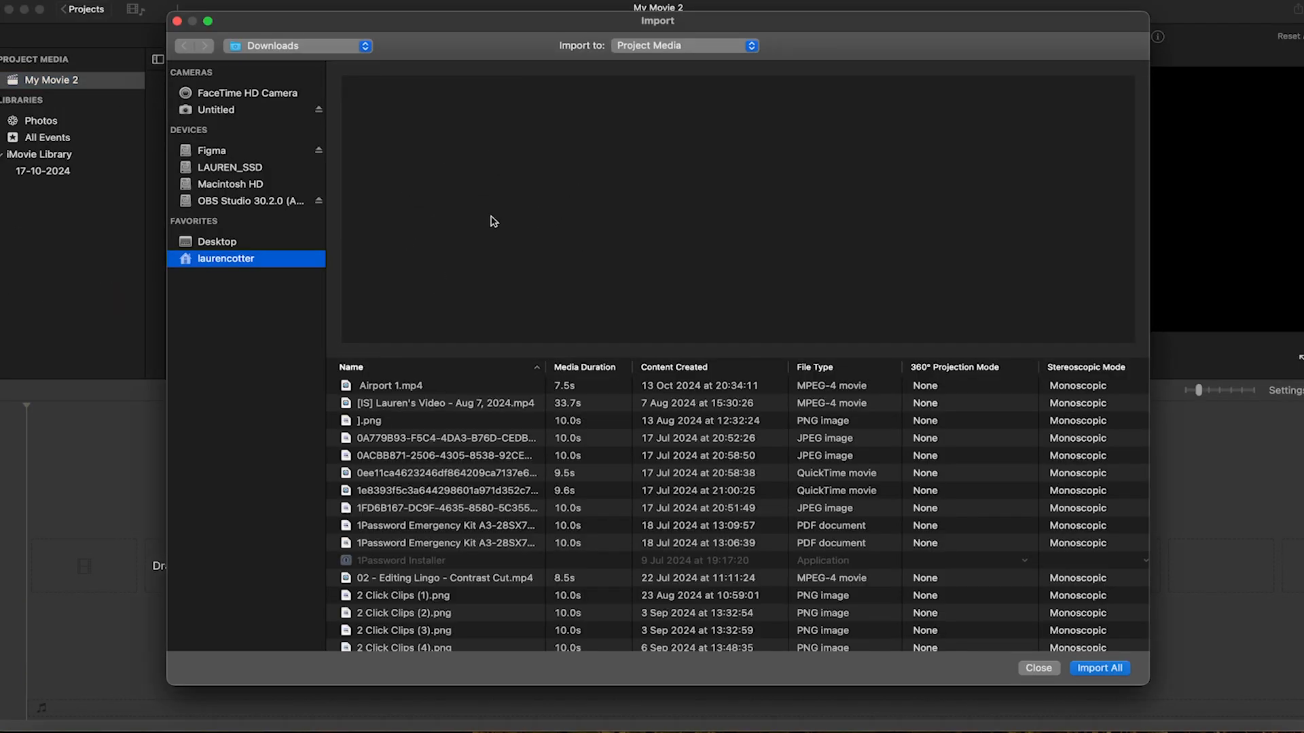
{"action": "left_click", "coordinate": [228, 167]}
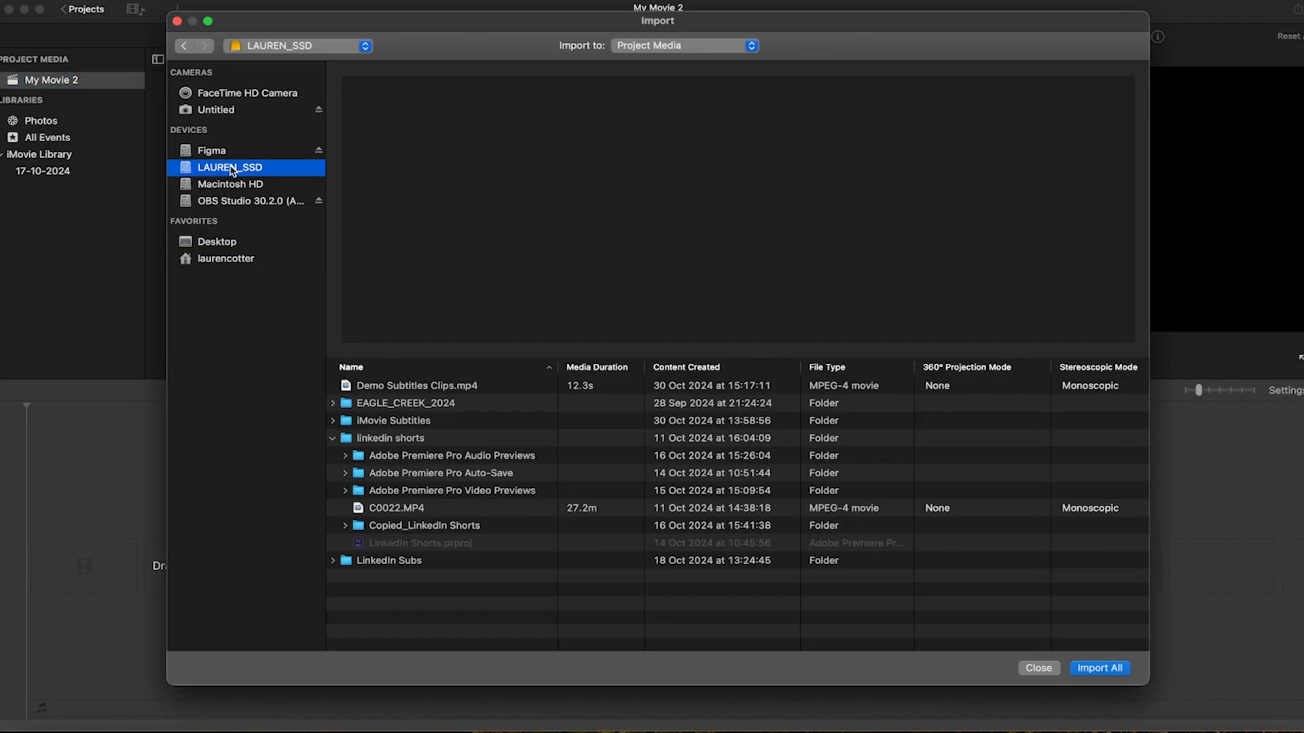
Step: Import Demo Subtitles Clips.mp4 and place it on the timeline
{"action": "left_click", "coordinate": [416, 384]}
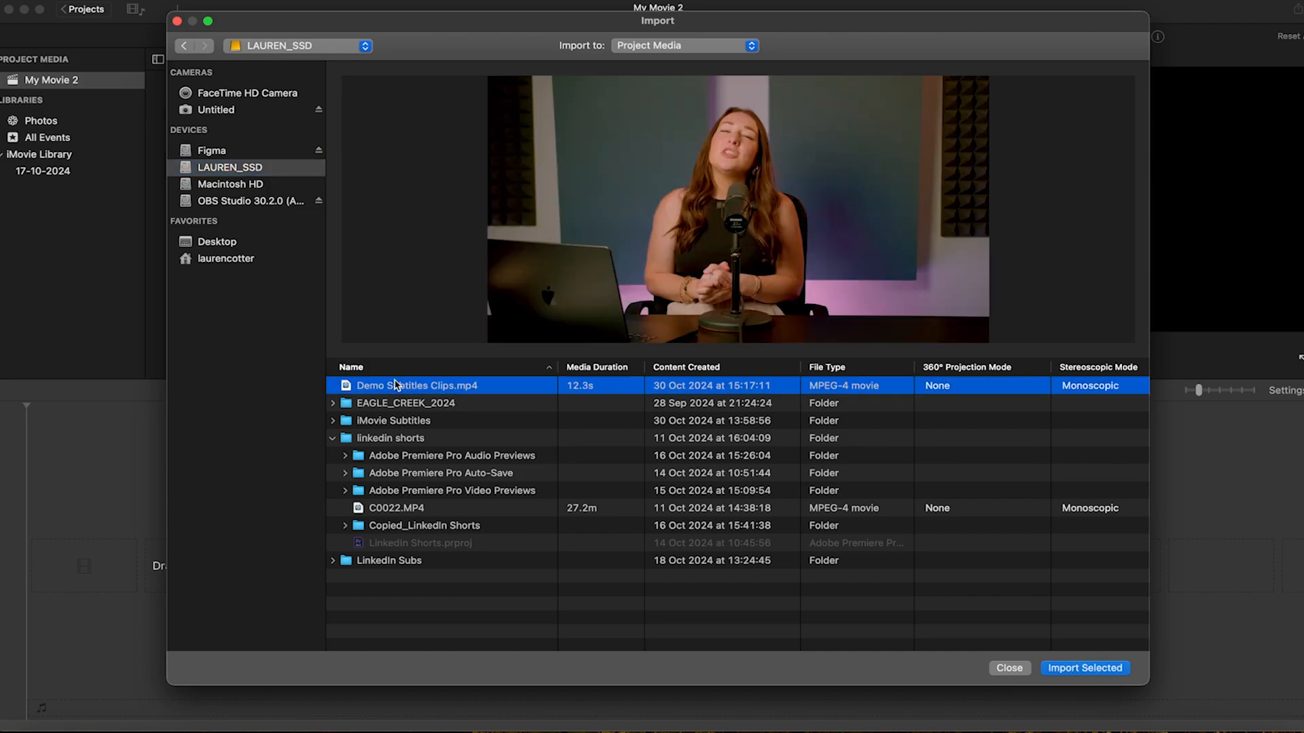
{"action": "left_click", "coordinate": [1084, 668]}
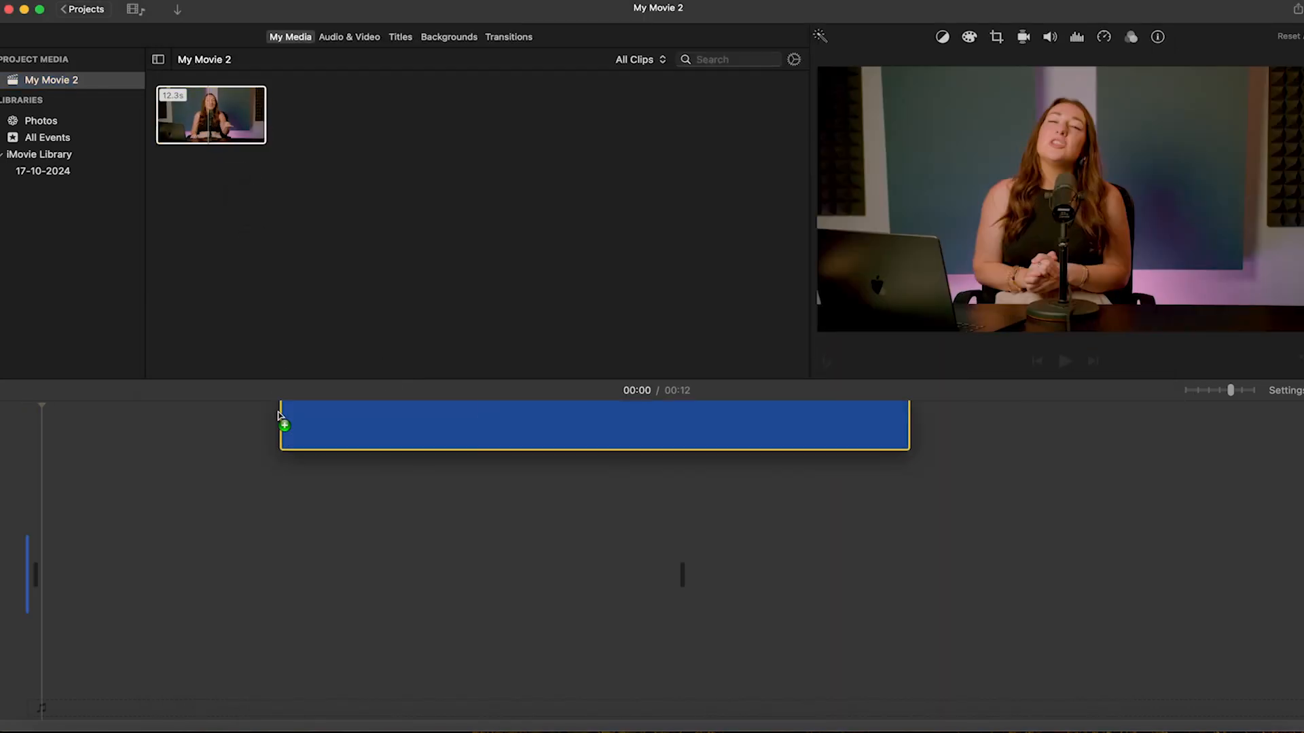
{"action": "left_click_drag", "start_coordinate": [211, 114], "coordinate": [357, 573]}
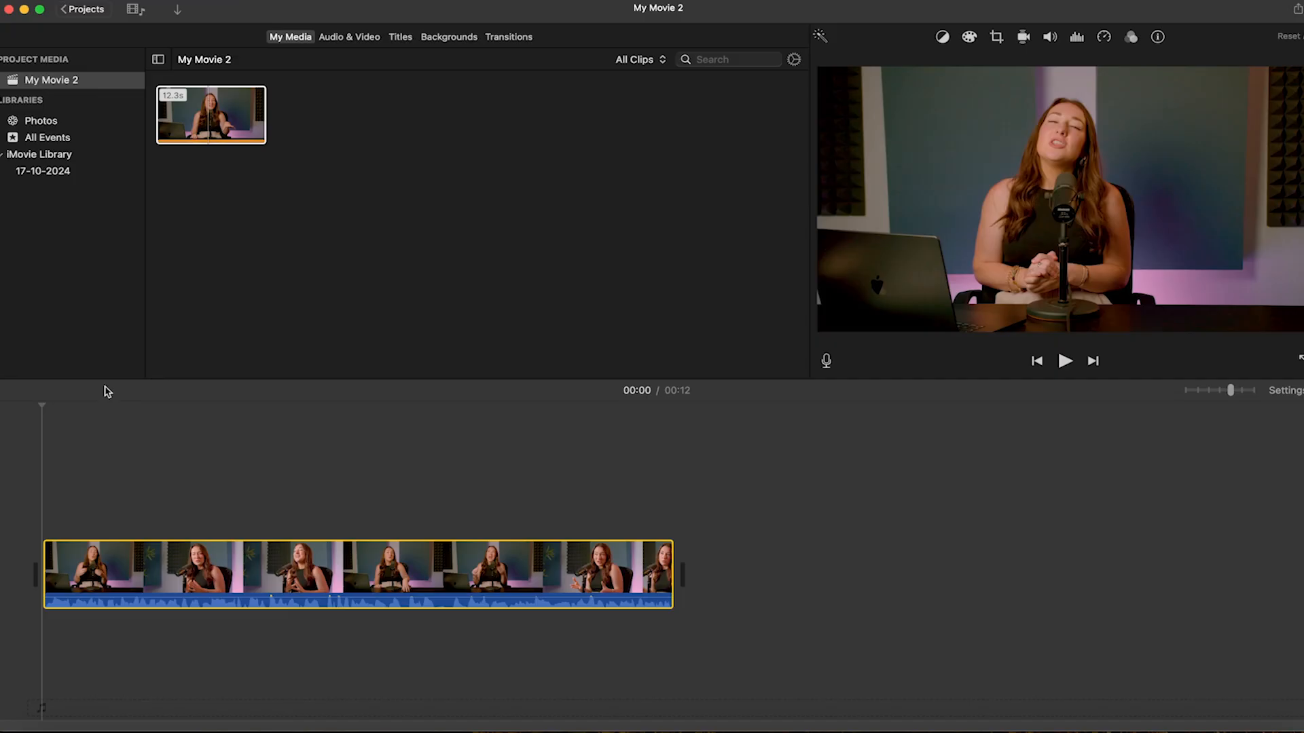
Step: Preview Reveal Lower Third, then place a Gravity Lower Third title at the clip's start
{"action": "left_click", "coordinate": [399, 37]}
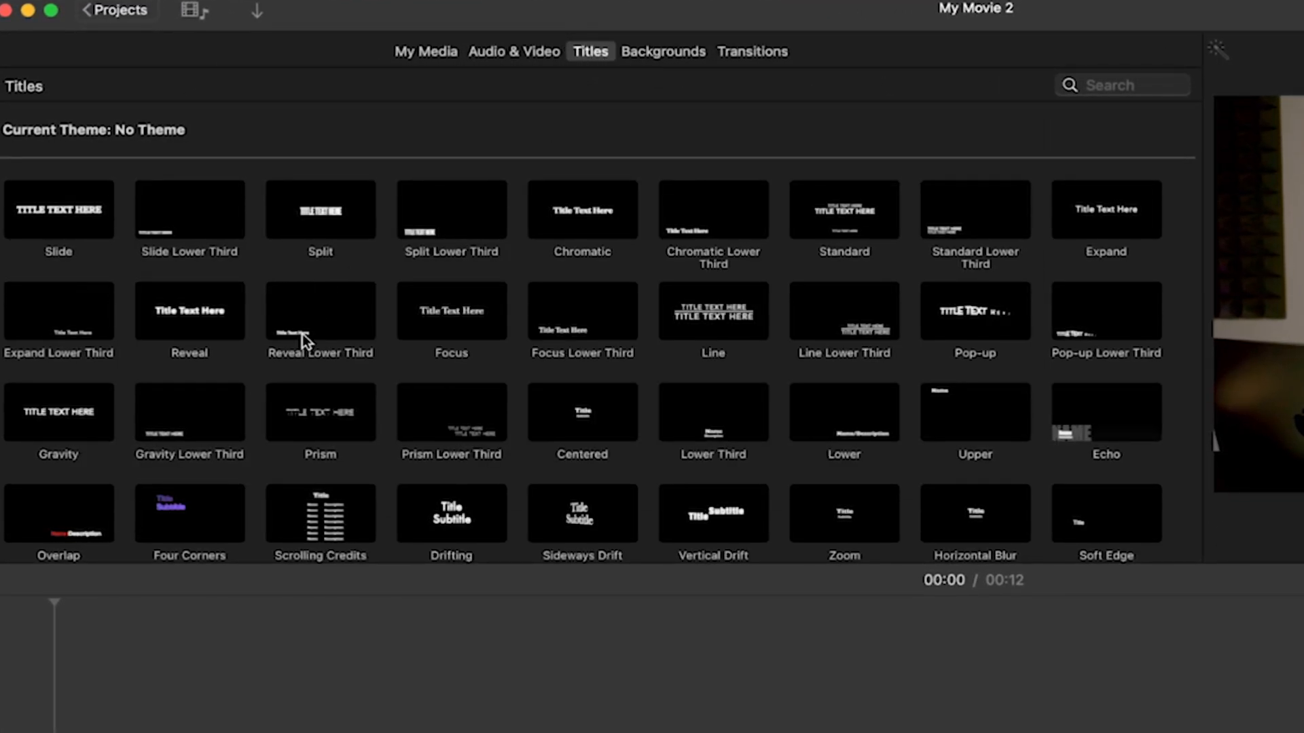
{"action": "left_click", "coordinate": [320, 312]}
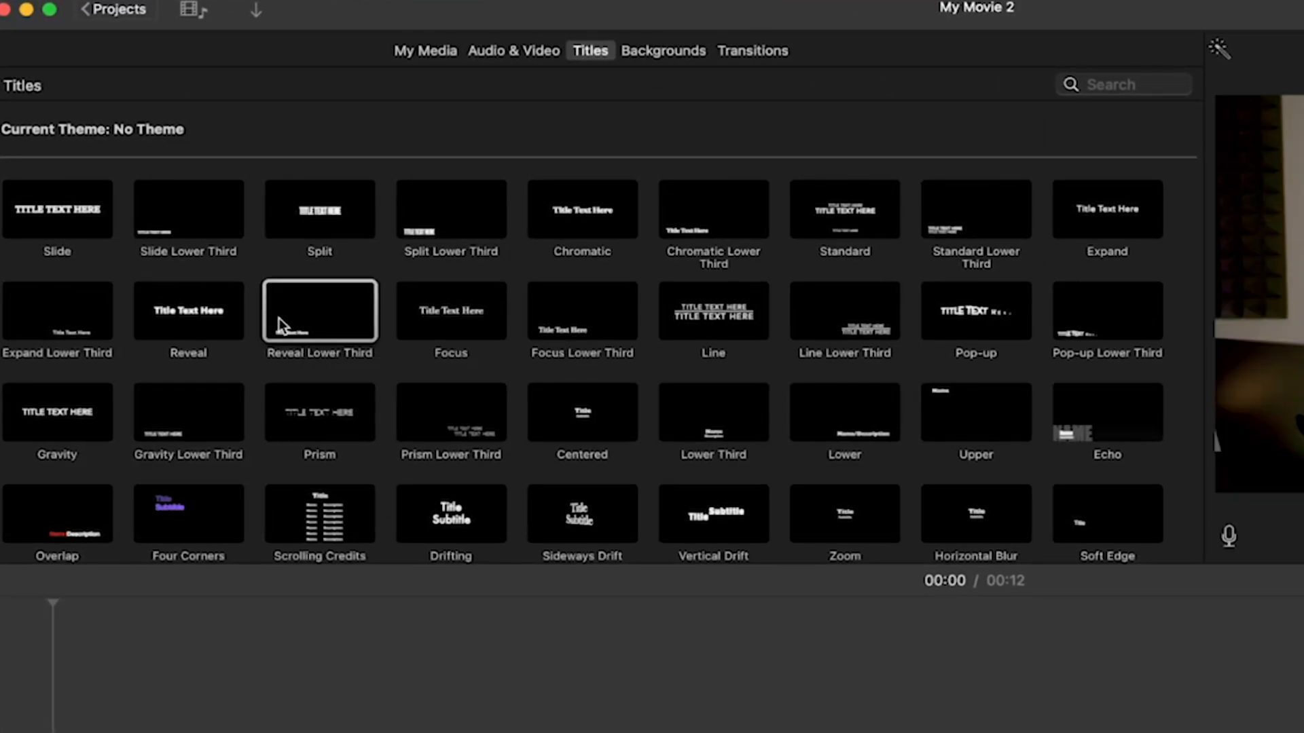
{"action": "left_click", "coordinate": [581, 311]}
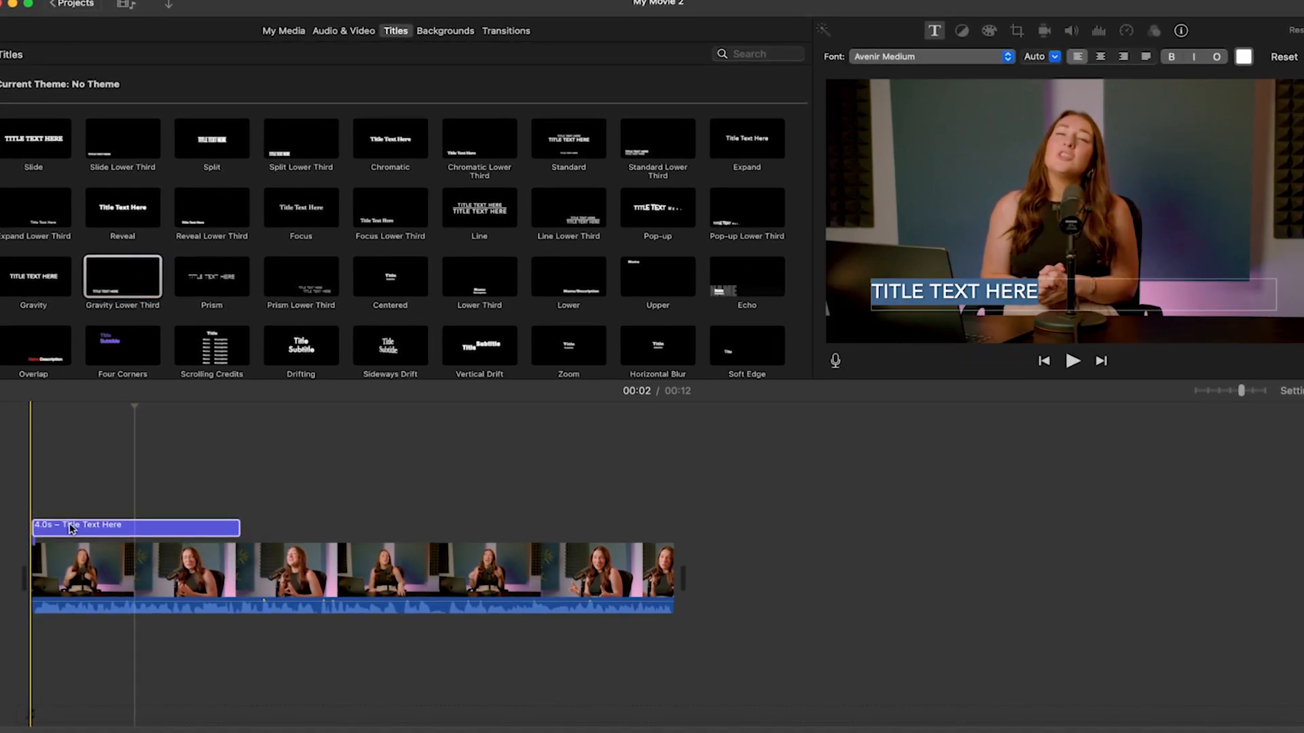
Step: Enter 'SO, YOU WANT TO BE A FULL TIME' in smaller yellow Avenir Next Regular
{"action": "type", "text": "SO, YOU WANT TO BE A FULL TIME"}
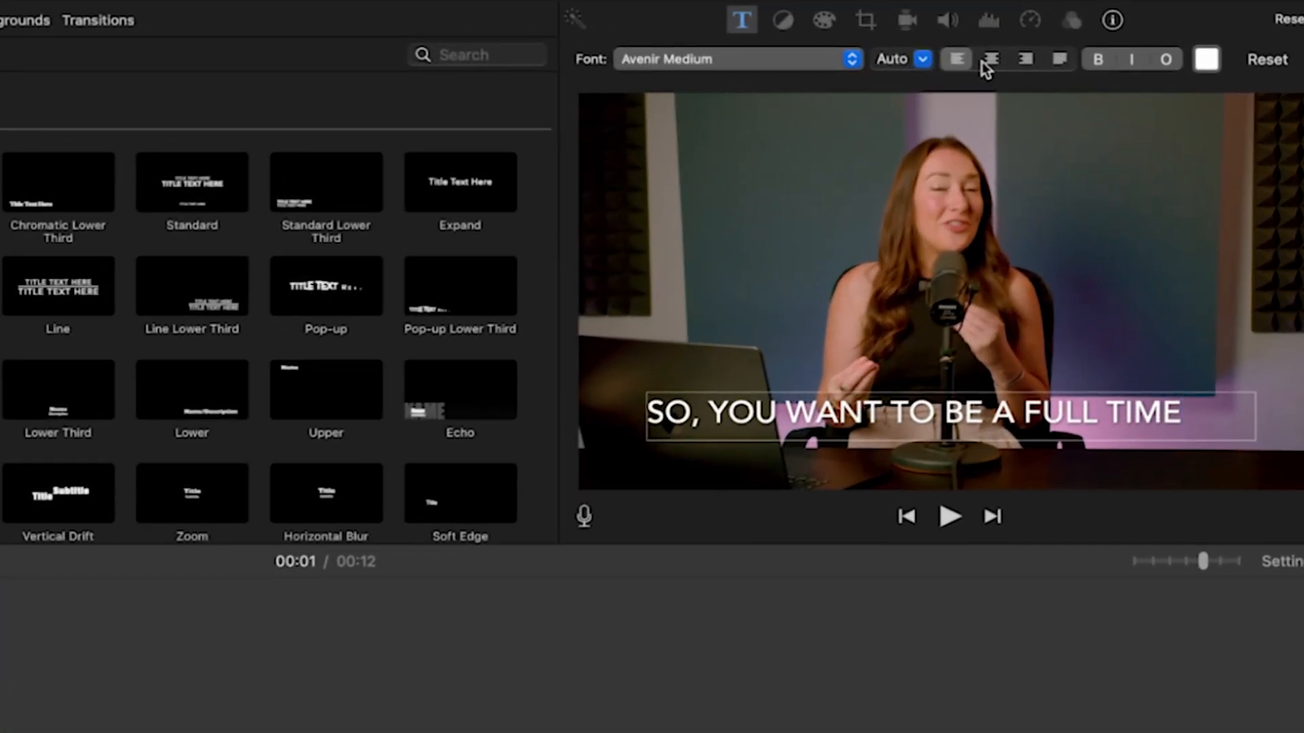
{"action": "left_click", "coordinate": [735, 58]}
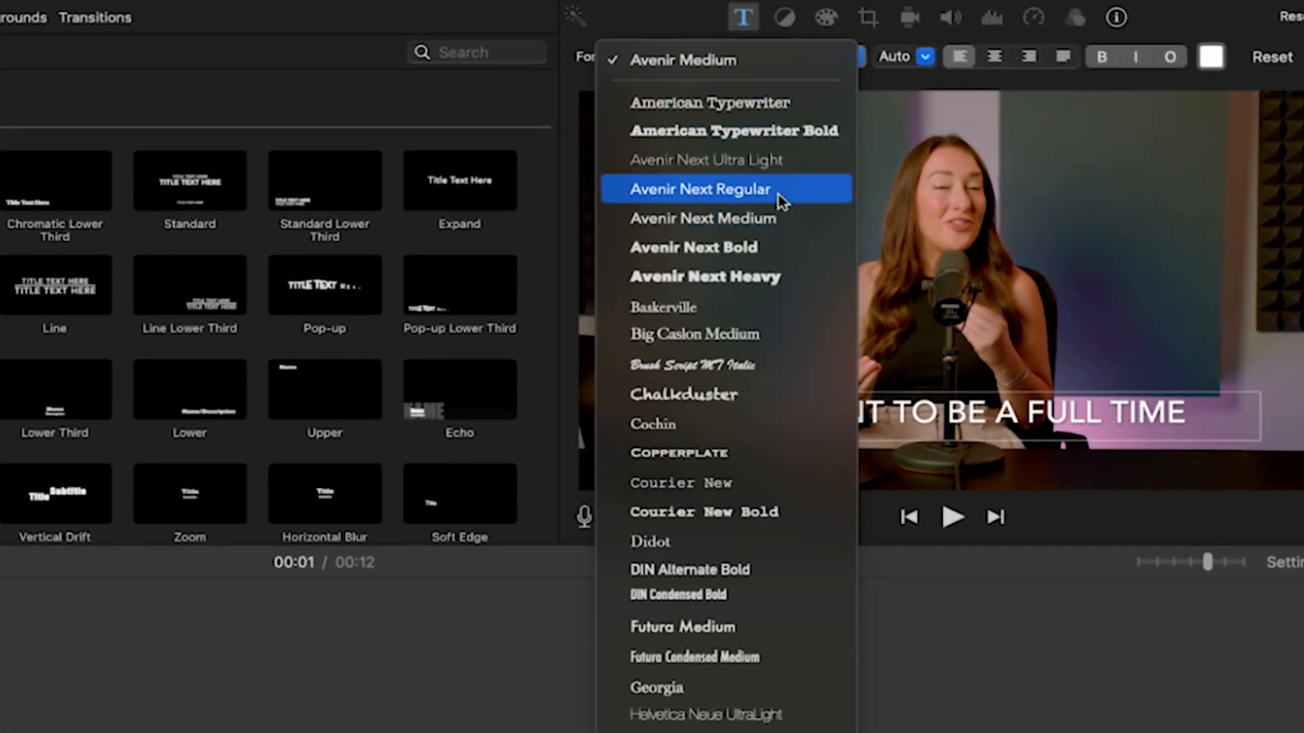
{"action": "left_click", "coordinate": [699, 189]}
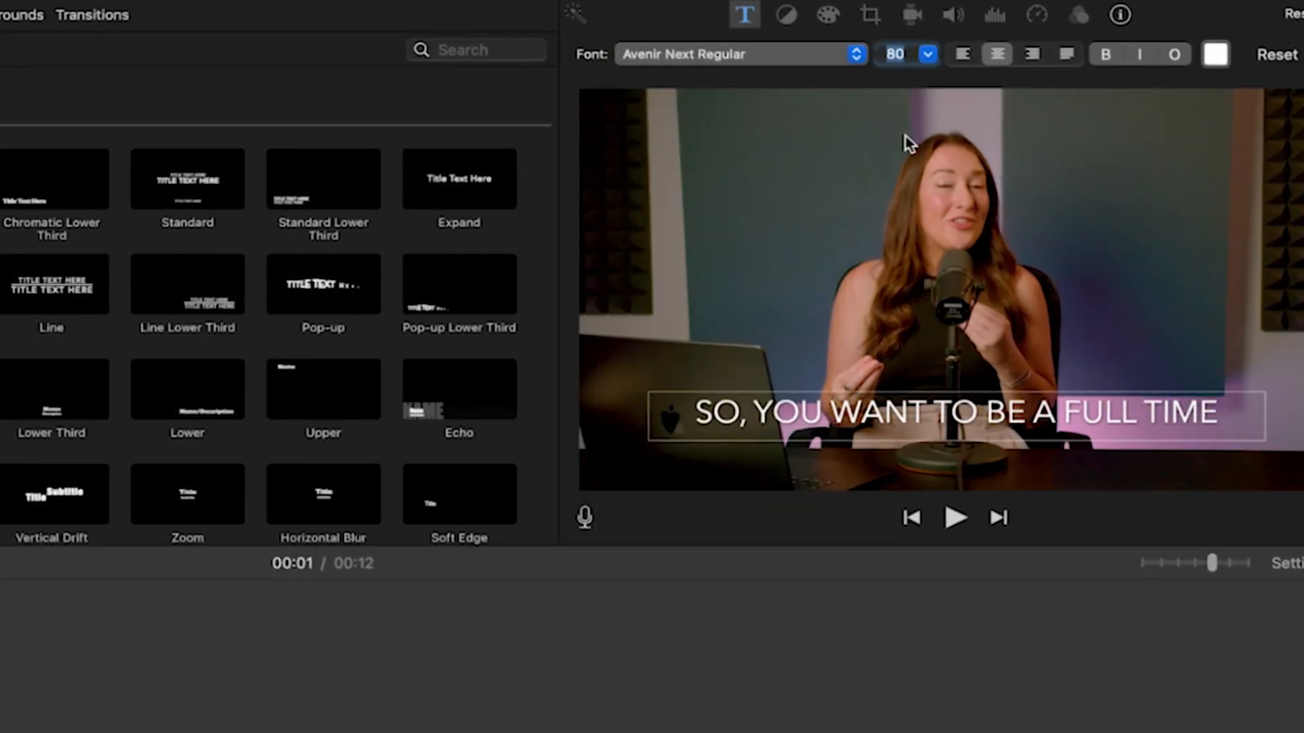
{"action": "left_click", "coordinate": [929, 53]}
{"action": "type", "text": "58"}
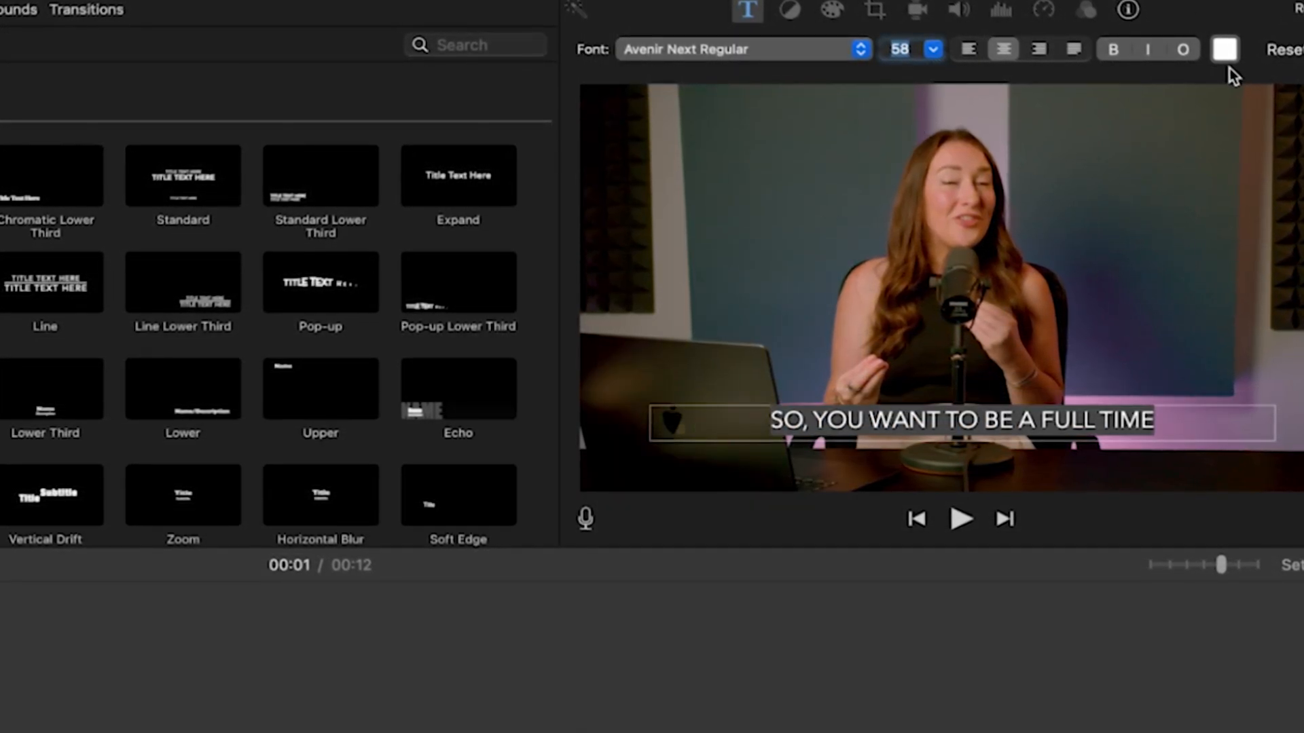
{"action": "left_click", "coordinate": [1225, 47]}
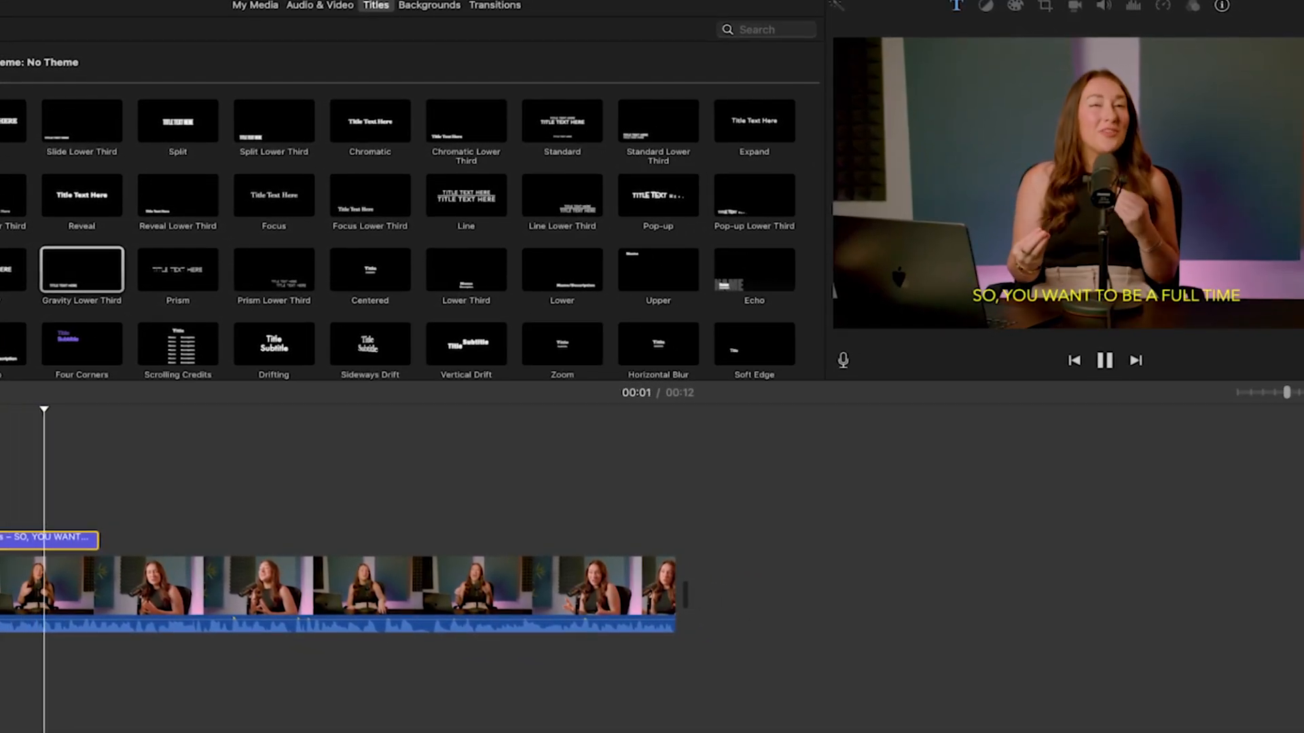
Step: Play the opening to check where the first subtitle should end
{"action": "left_click", "coordinate": [1105, 360]}
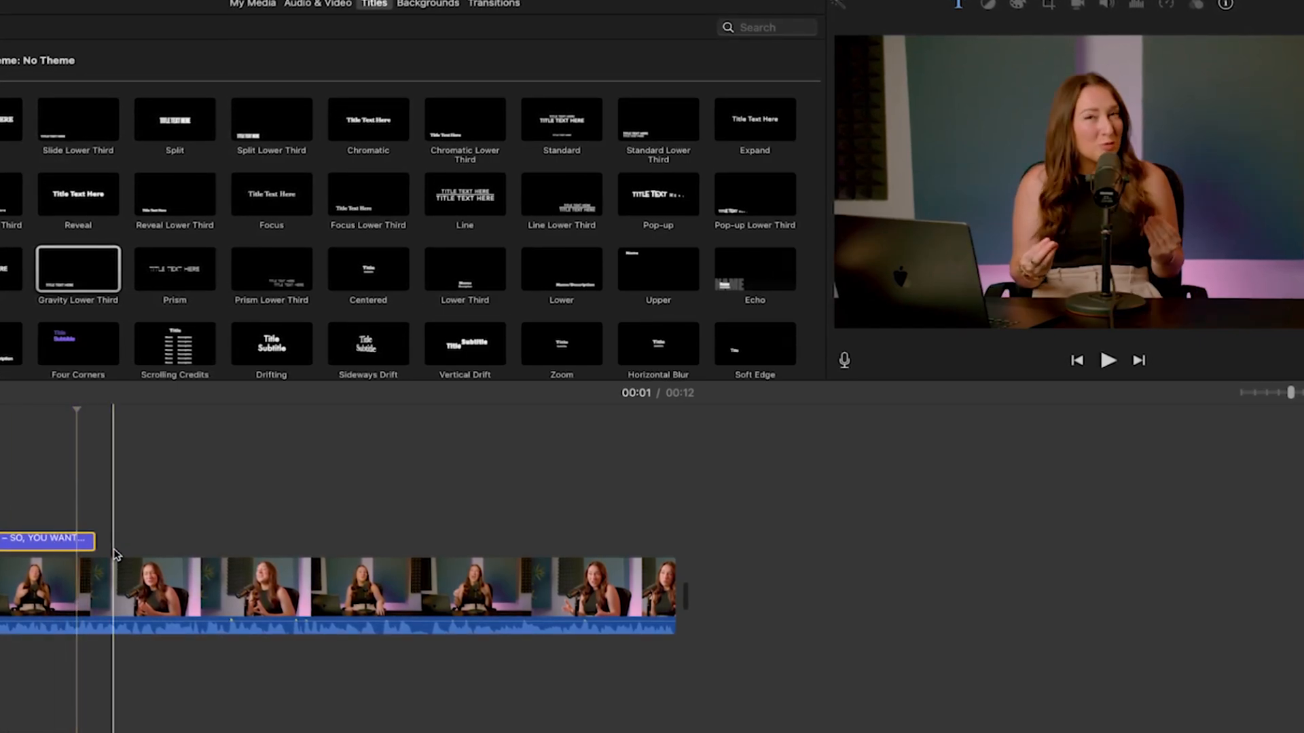
{"action": "left_click", "coordinate": [1108, 360]}
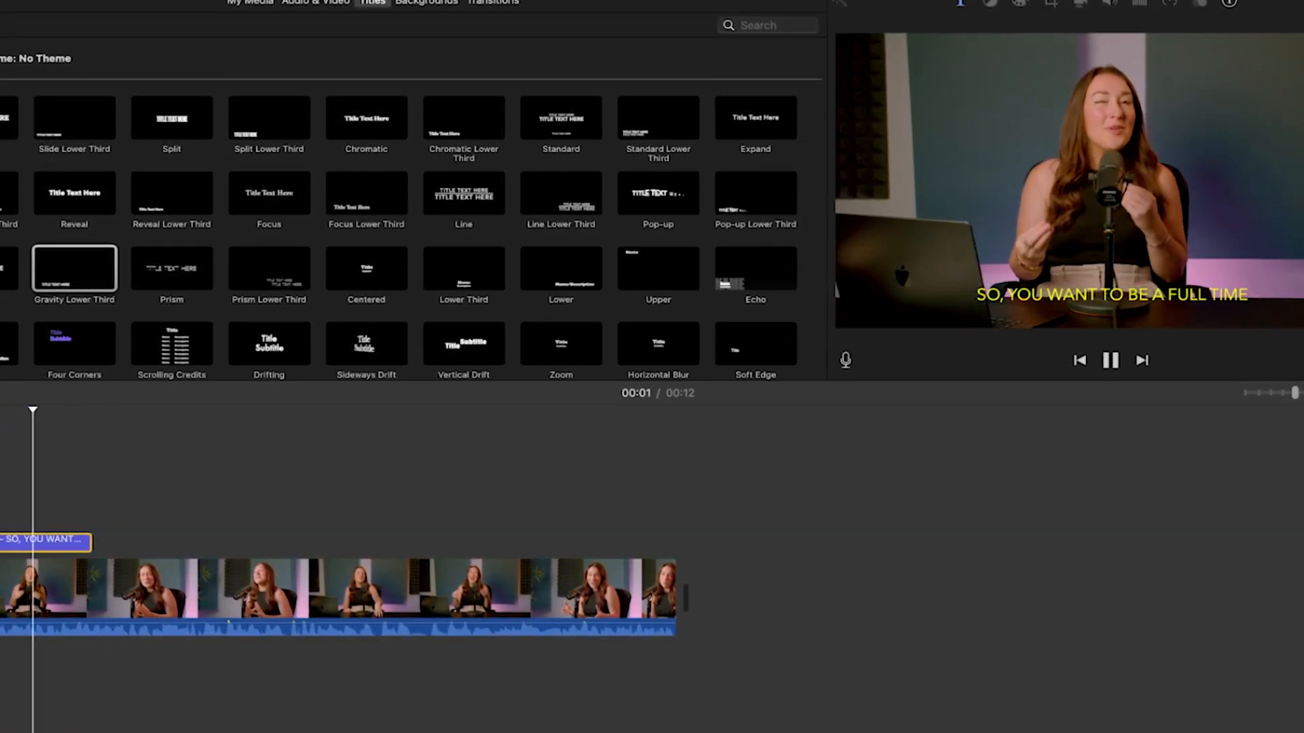
{"action": "left_click", "coordinate": [1110, 360]}
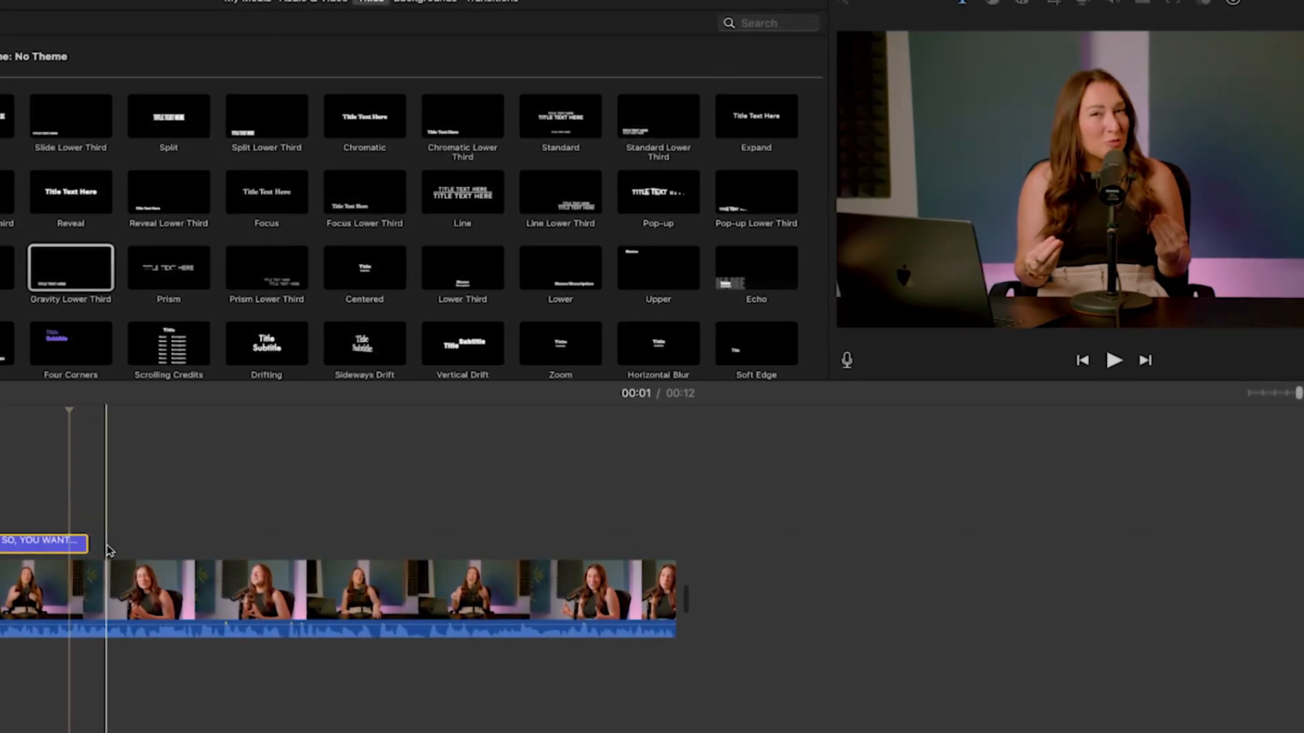
Step: Add further Gravity Lower Third titles for each spoken line, e.g. 'TRAVEL YOUTUBER'
{"action": "right_click", "coordinate": [46, 541]}
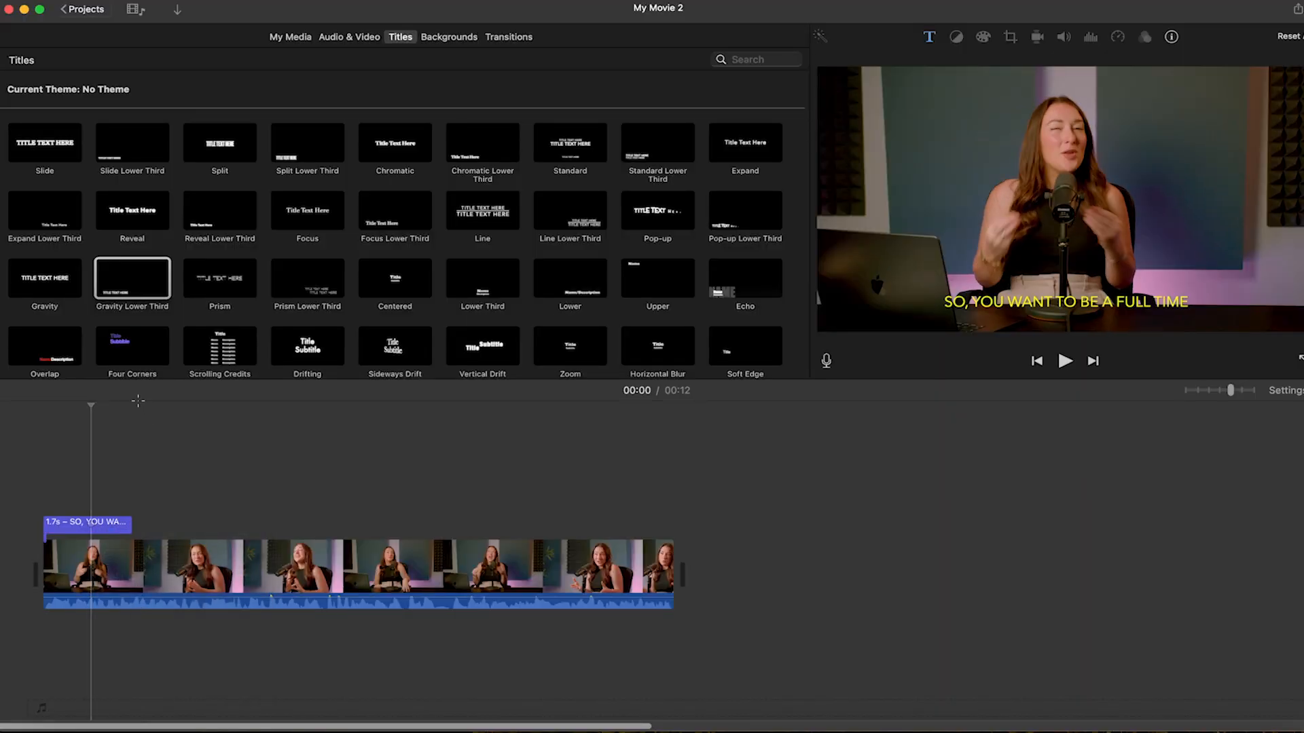
{"action": "left_click", "coordinate": [131, 573]}
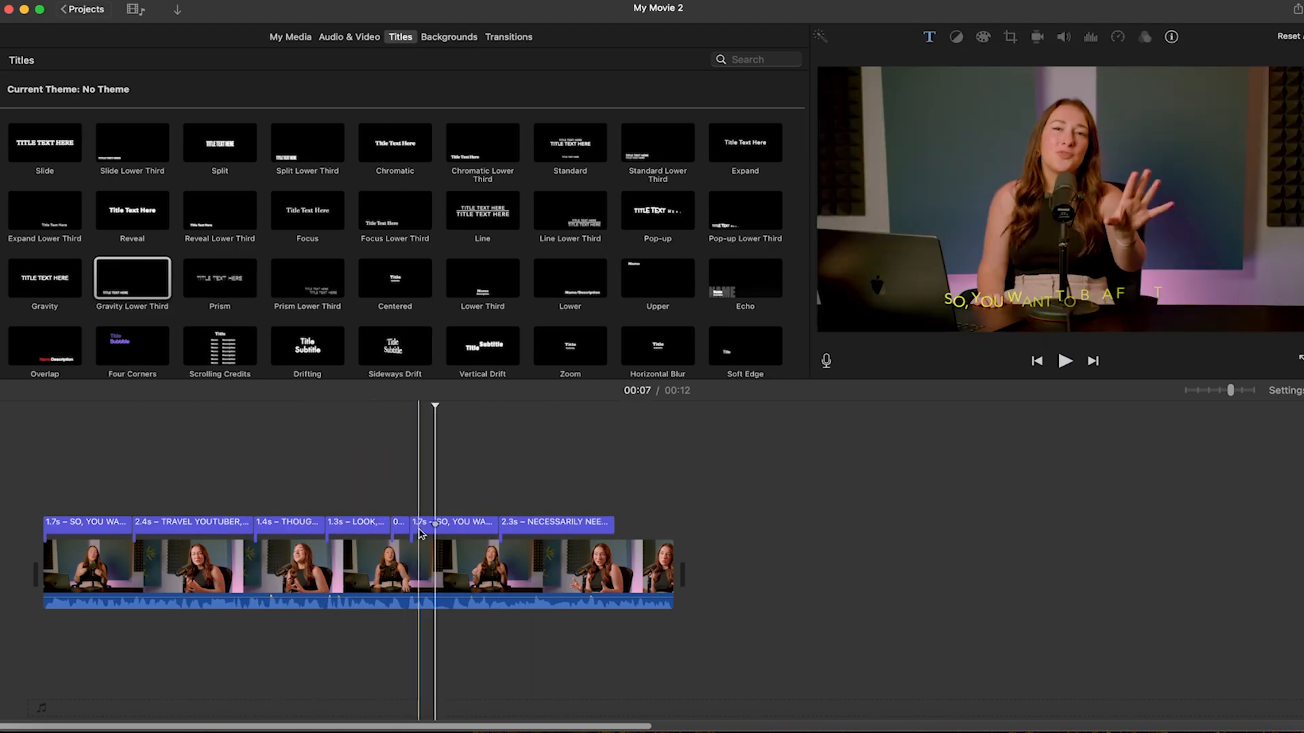
{"action": "left_click", "coordinate": [140, 10]}
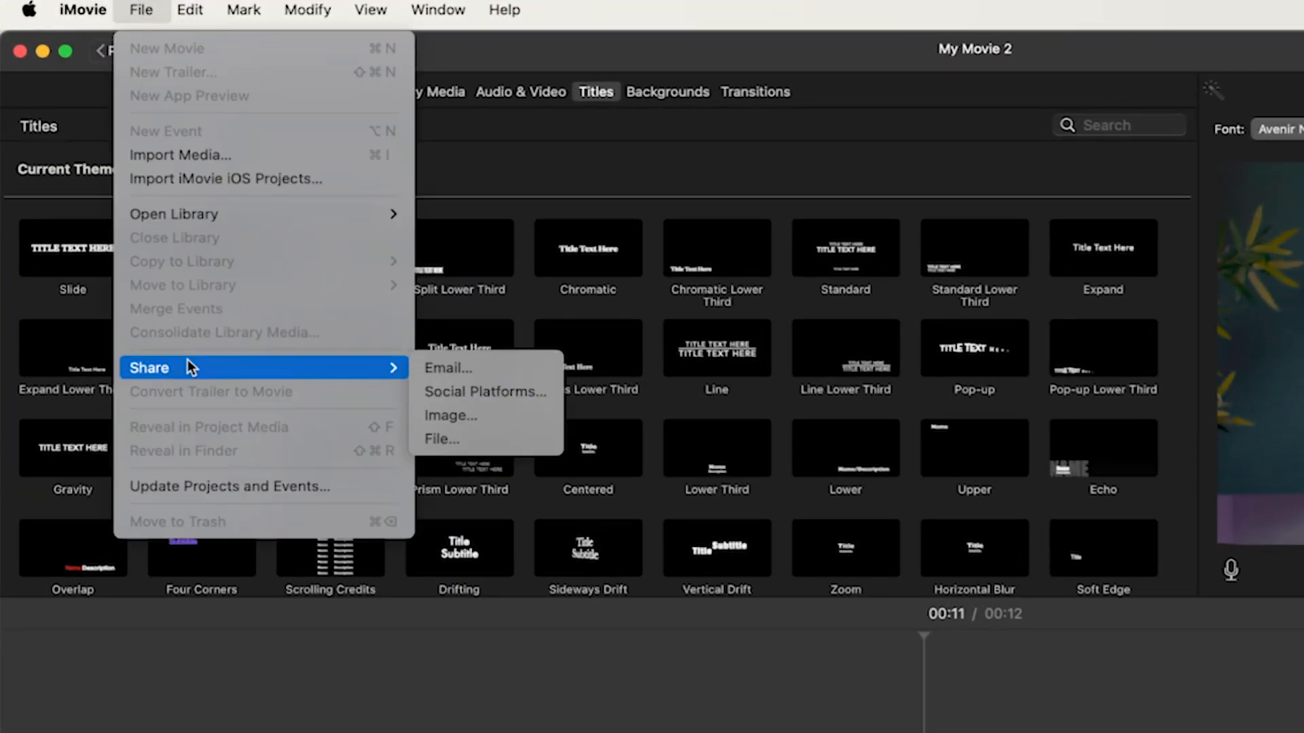
Step: Share My Movie 2 as a file at 1080p 60, High quality, Faster compression
{"action": "left_click", "coordinate": [443, 439]}
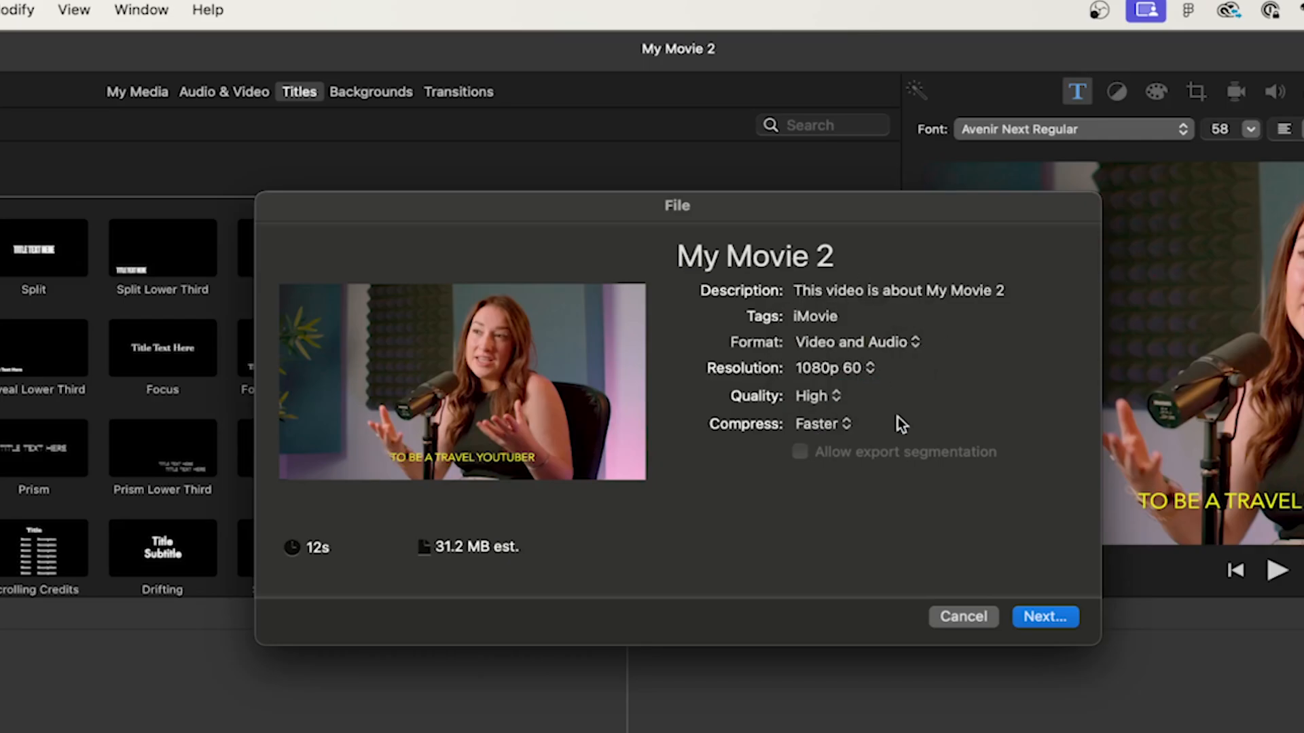
{"action": "left_click", "coordinate": [1044, 617]}
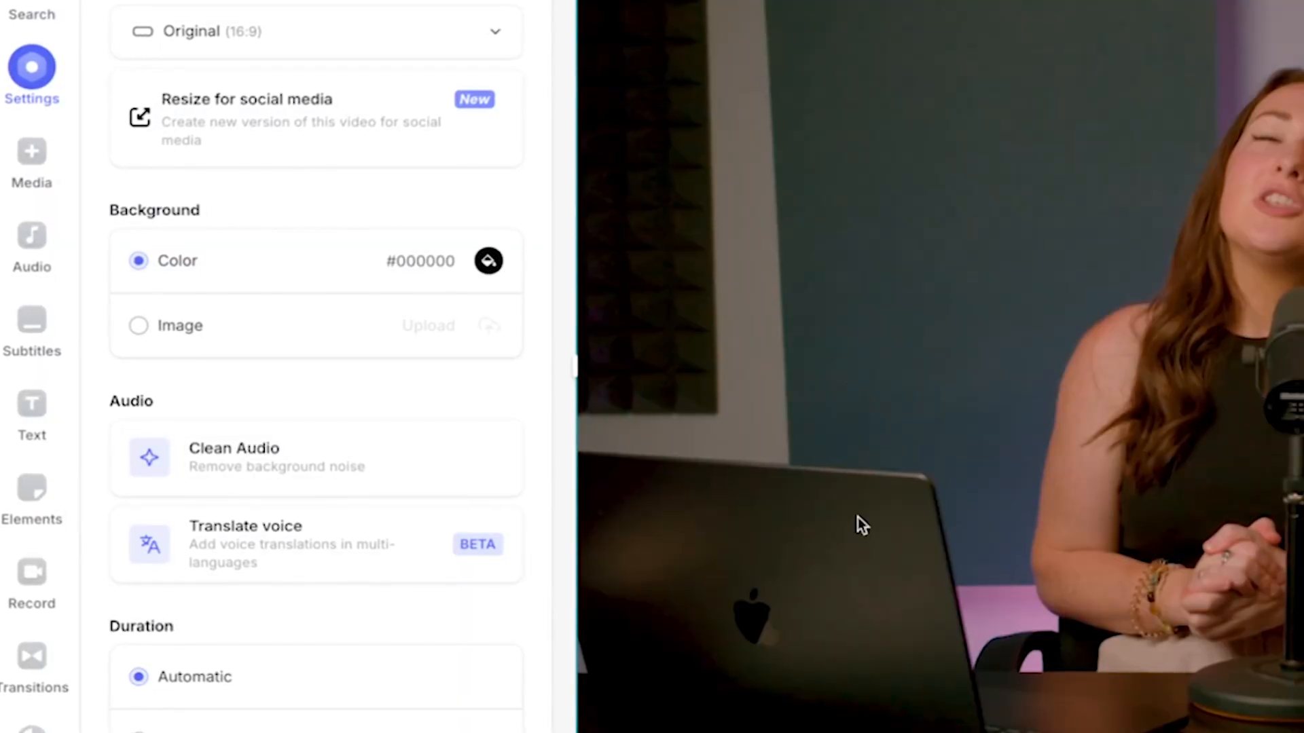
Step: Auto-generate English (UK) subtitles from the Subtitles panel
{"action": "left_click", "coordinate": [31, 325]}
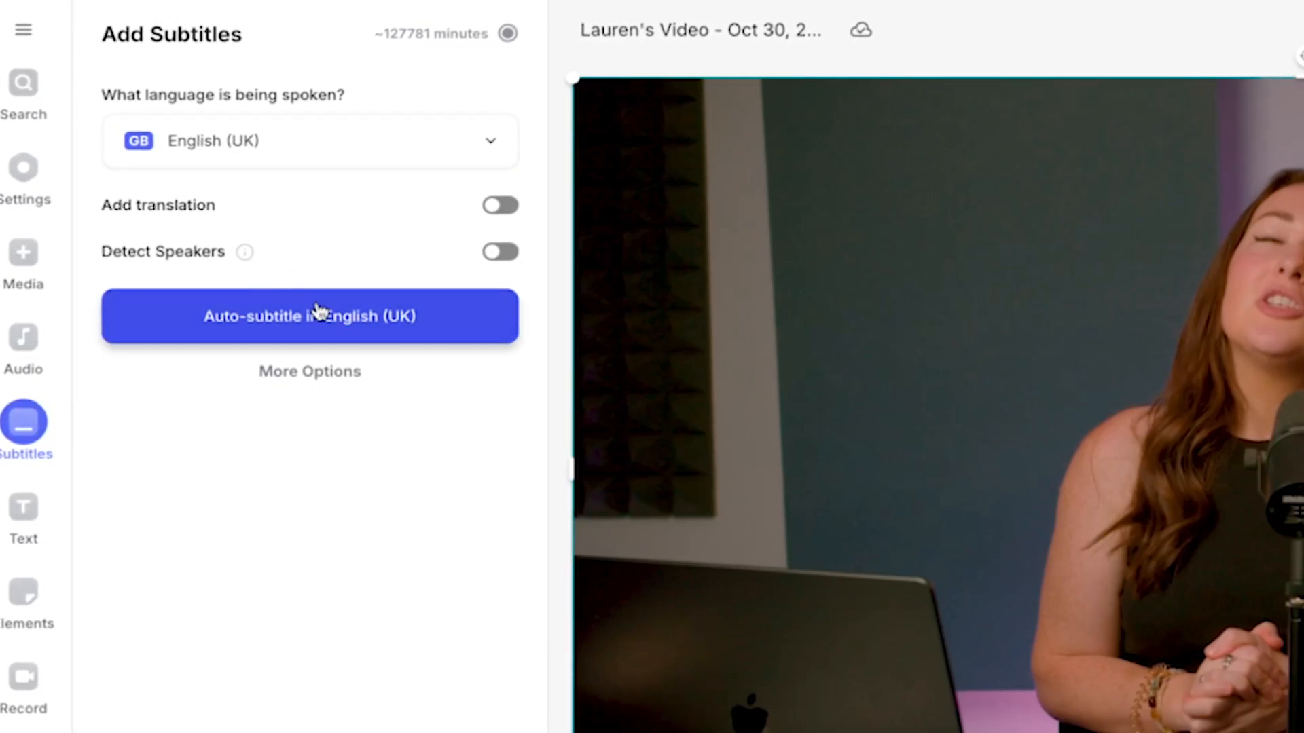
{"action": "left_click", "coordinate": [308, 316]}
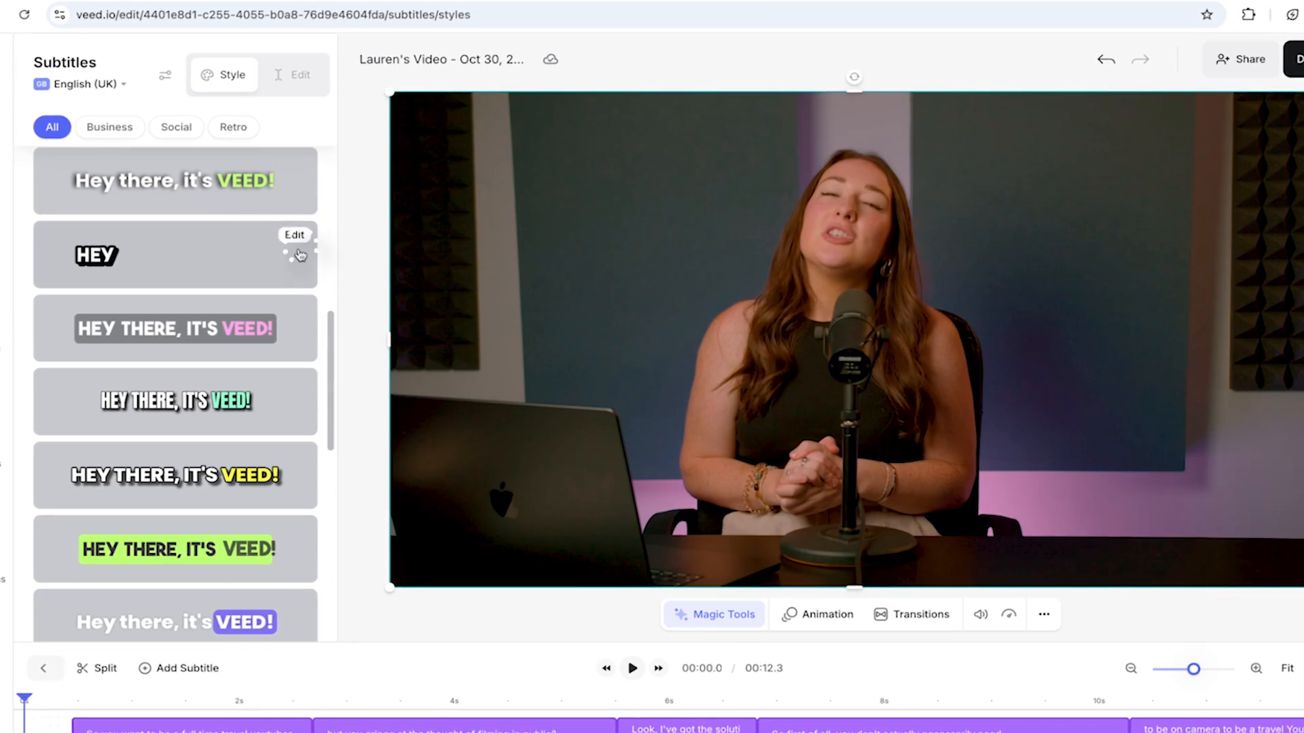
Step: Edit a subtitle preset to 30px yellow text with the Karaoke animation
{"action": "left_click", "coordinate": [294, 235]}
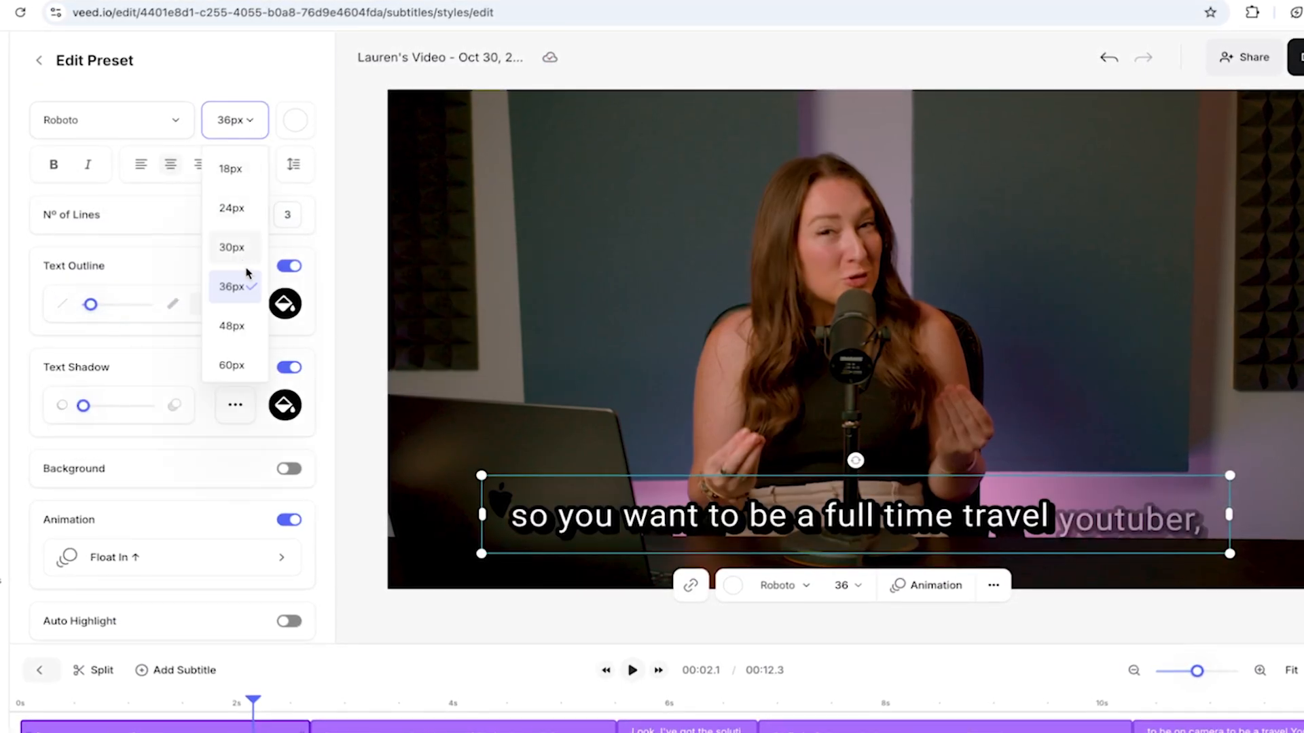
{"action": "left_click", "coordinate": [231, 247]}
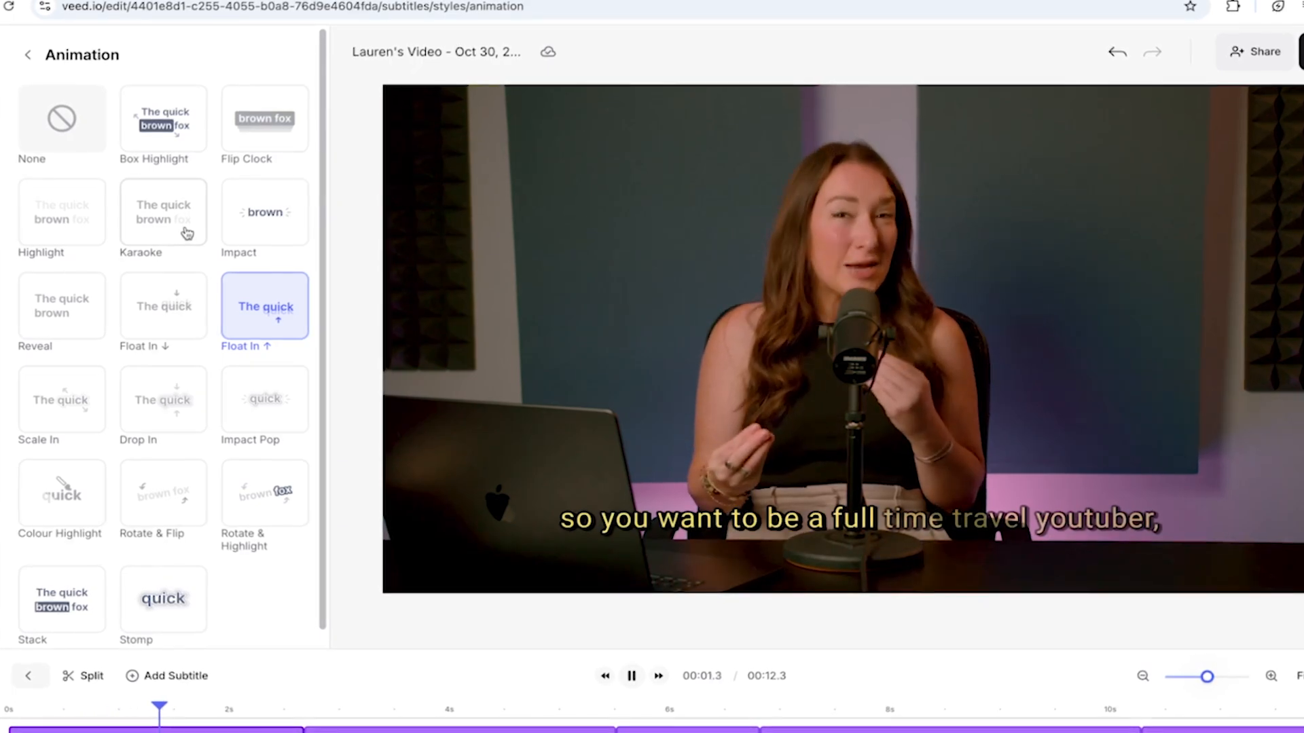
{"action": "left_click", "coordinate": [159, 212]}
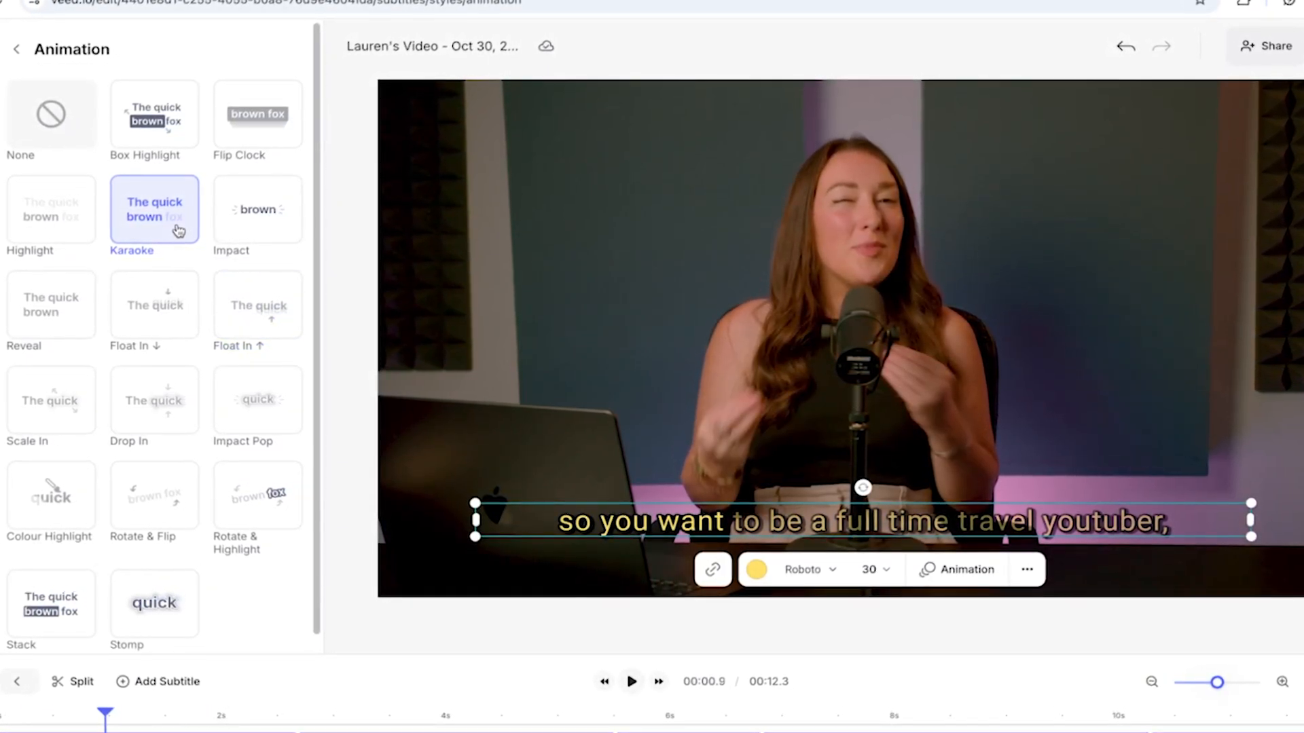
{"action": "left_click", "coordinate": [154, 209]}
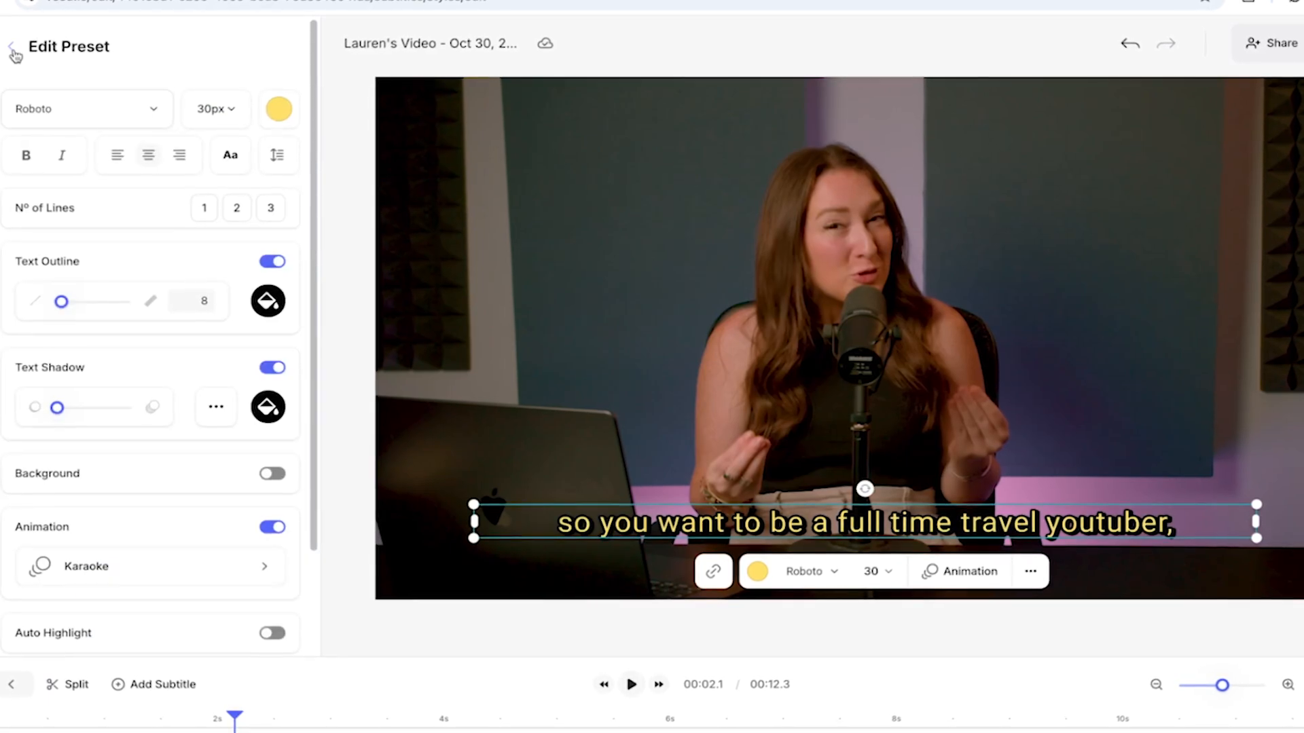
{"action": "left_click", "coordinate": [13, 47]}
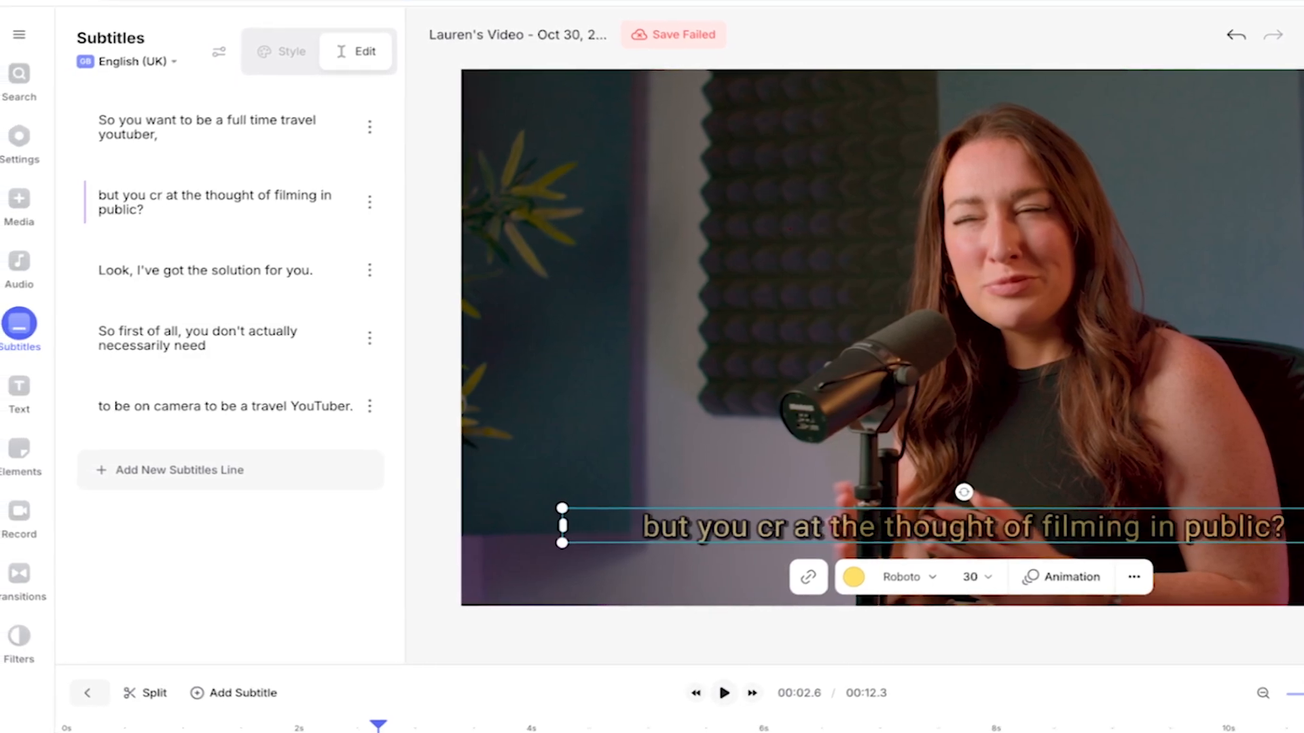
Step: Correct the second subtitle to 'cringe' and export with subtitles burned in
{"action": "type", "text": "cringe"}
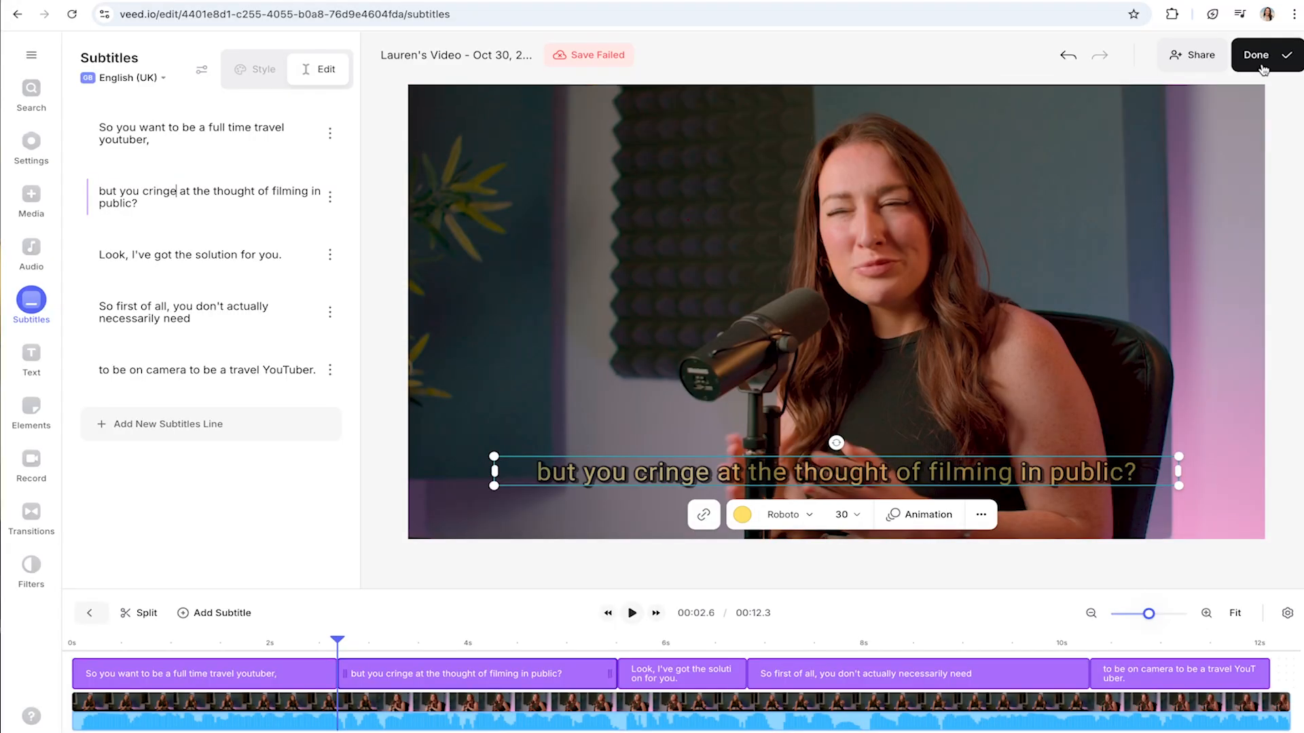
{"action": "left_click", "coordinate": [1255, 55]}
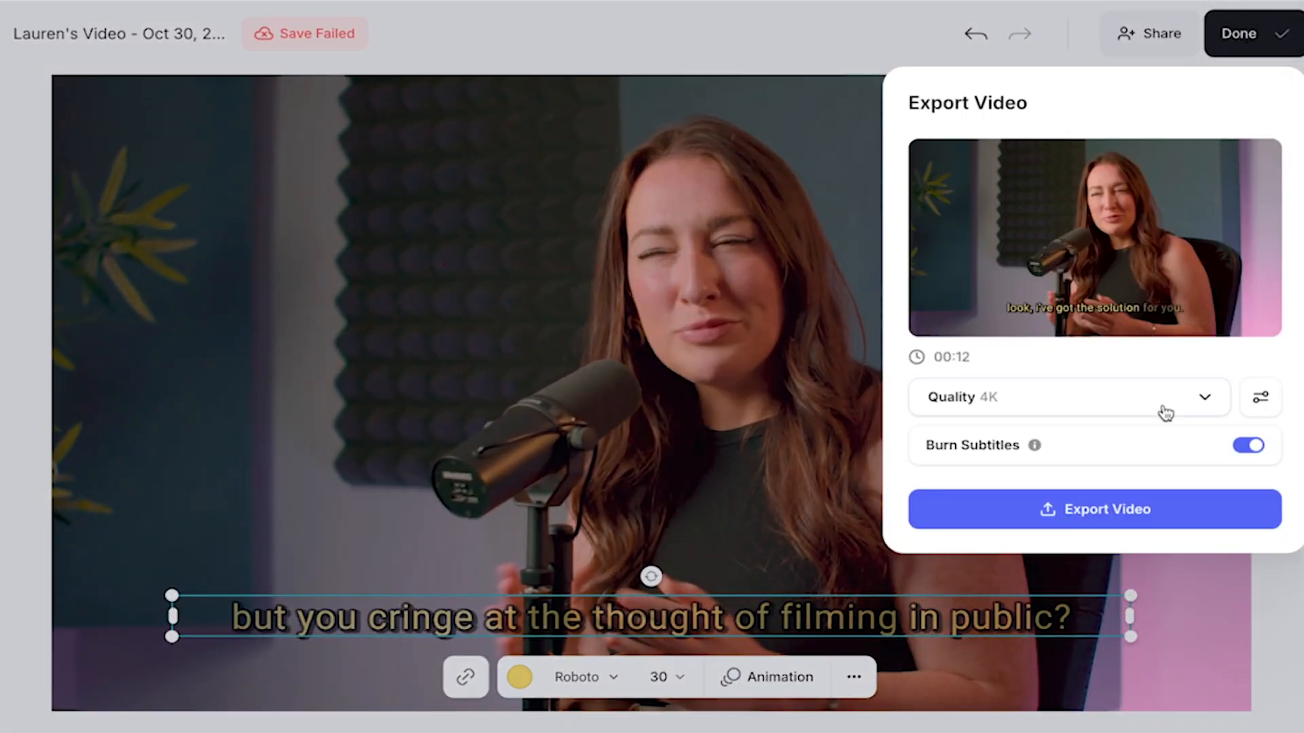
{"action": "mouse_move", "coordinate": [1283, 493]}
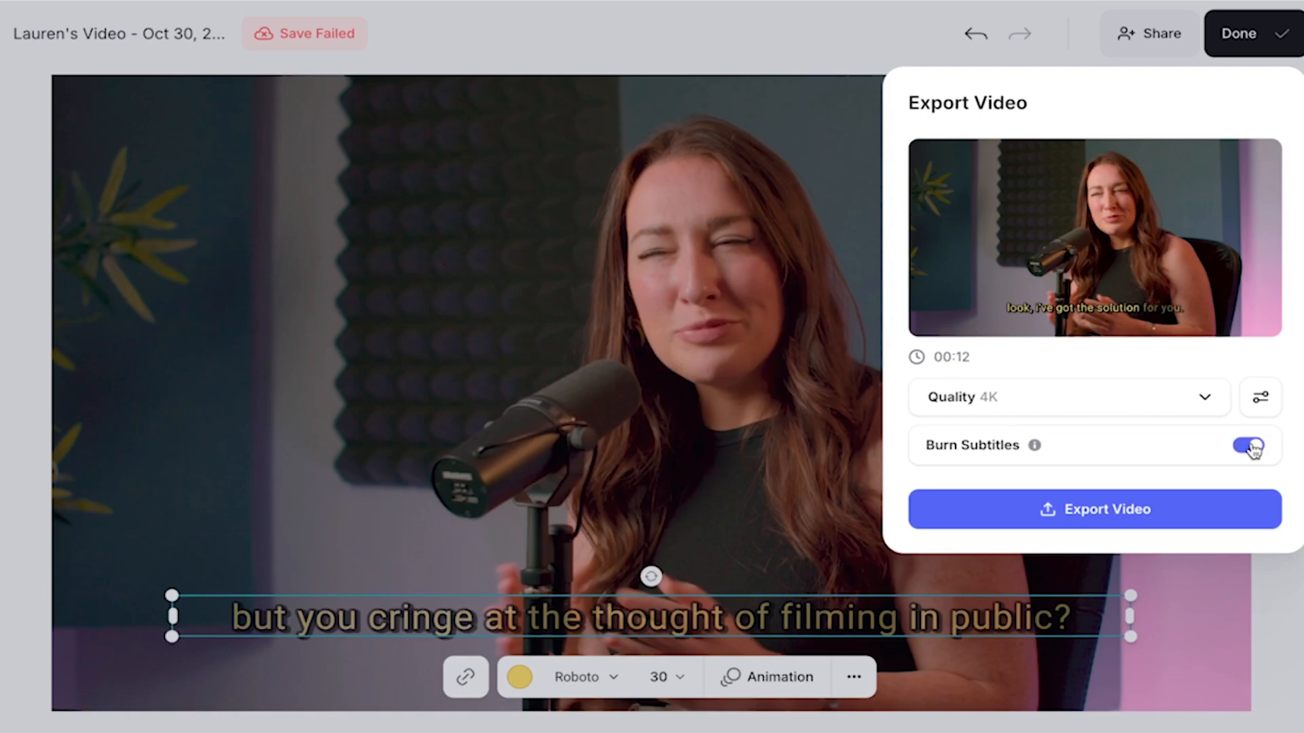
{"action": "left_click", "coordinate": [1095, 509]}
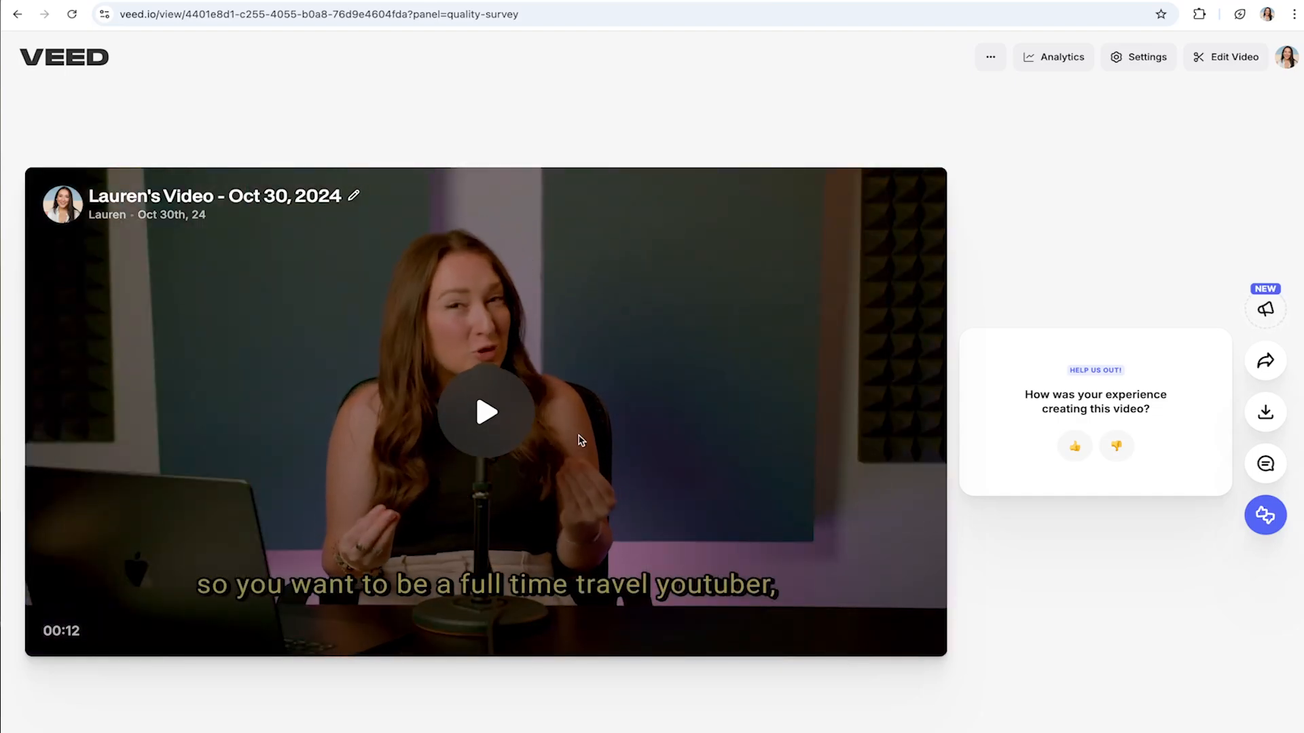
Step: Play the exported video and show the MP4/MP3/GIF download choices
{"action": "left_click", "coordinate": [486, 413]}
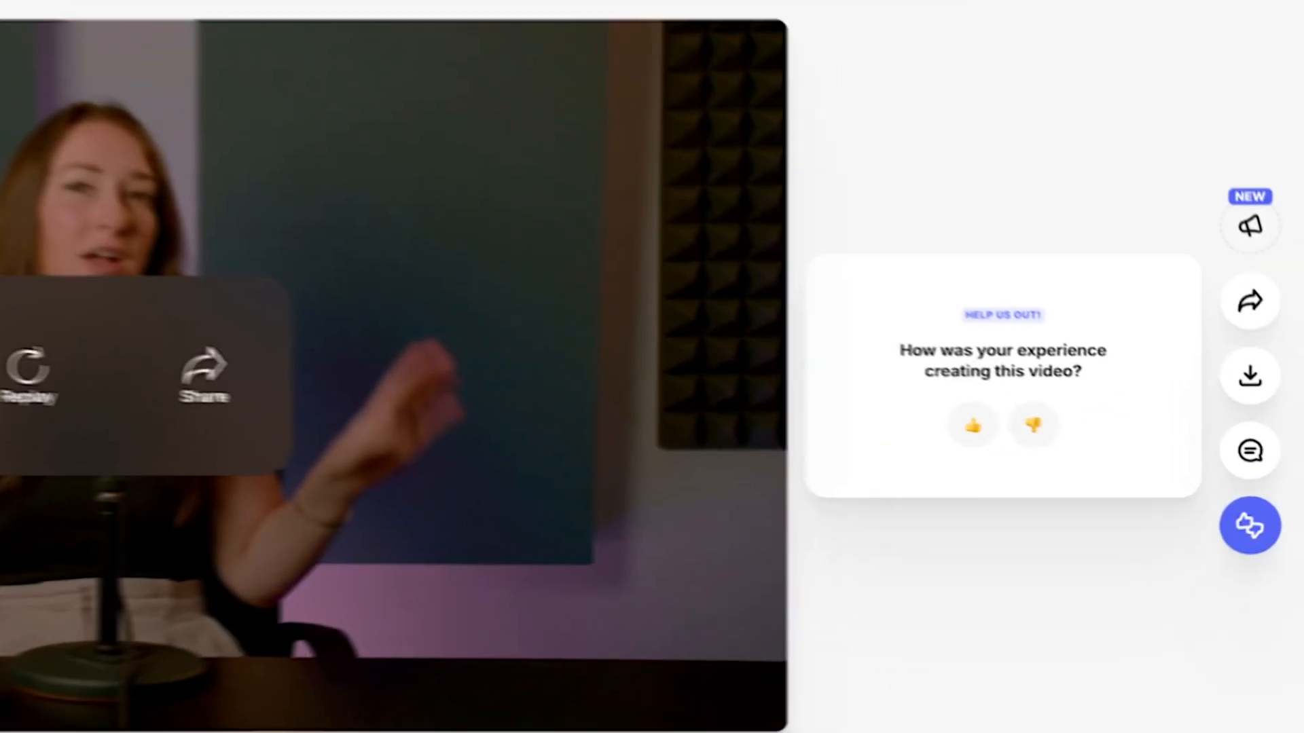
{"action": "left_click", "coordinate": [1251, 376]}
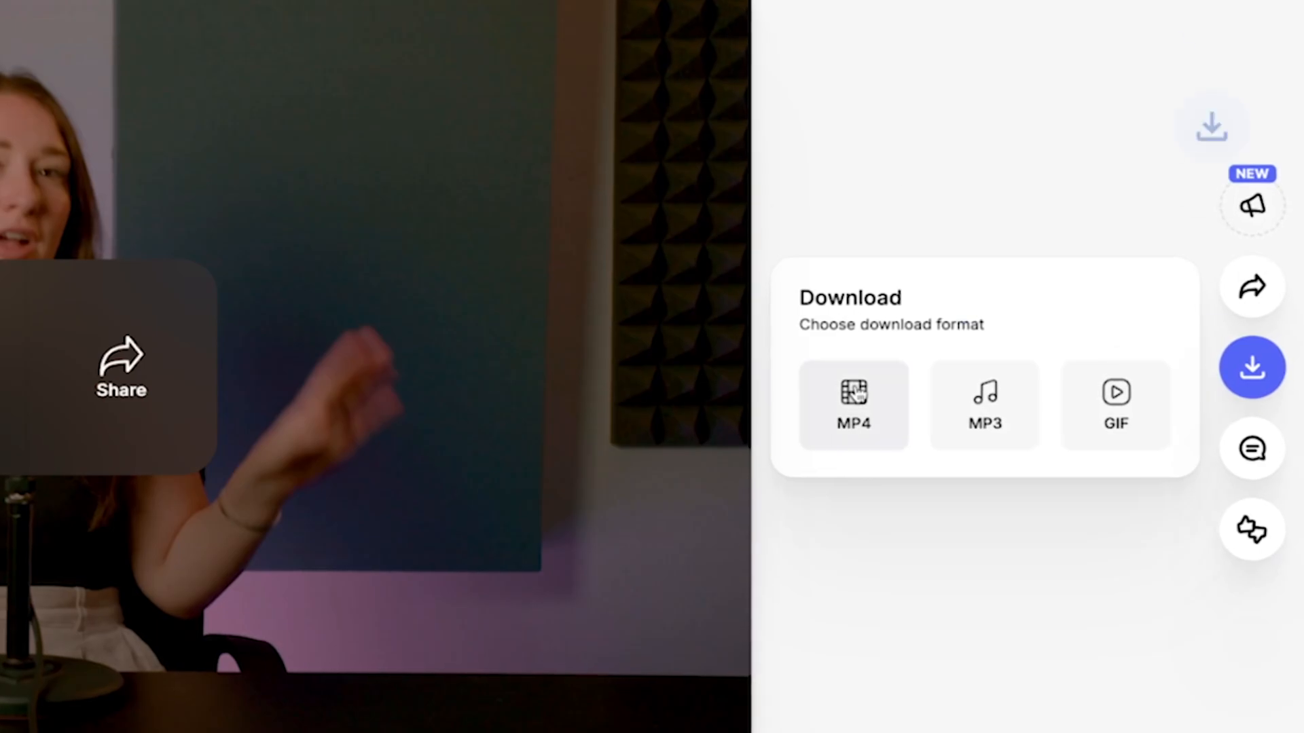